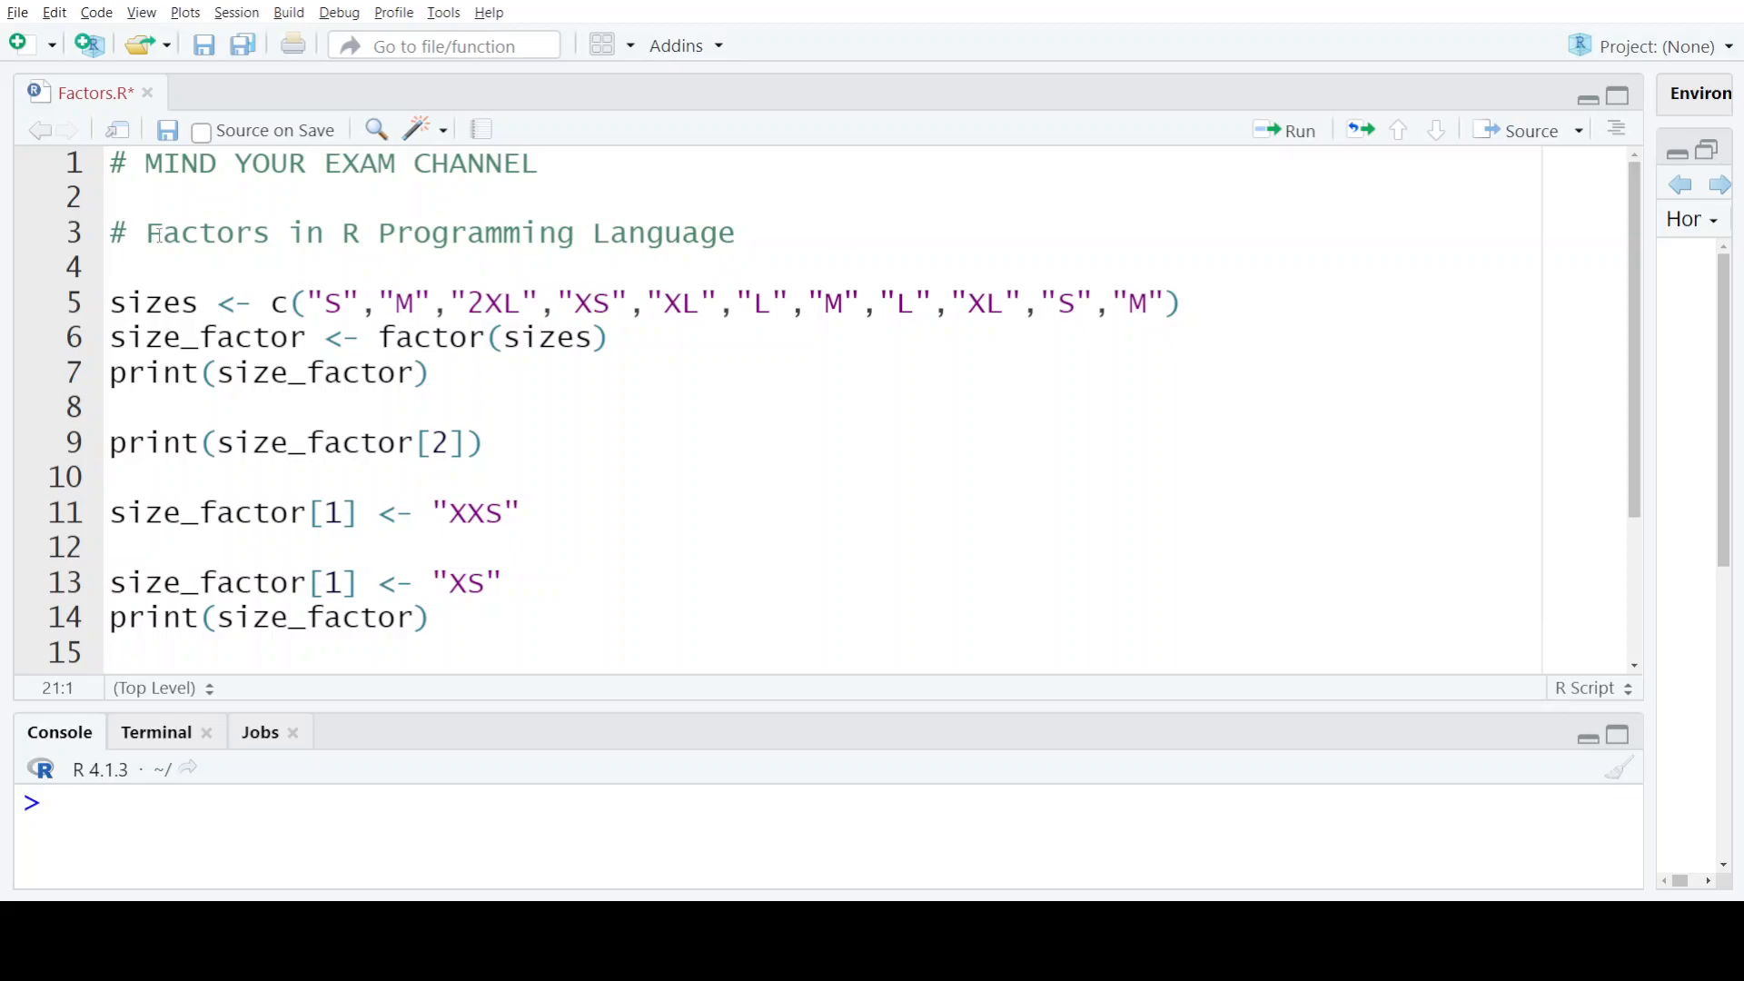
Step: Run lines 5–7, converting the sizes vector with factor() and printing levels 2XL L M S XL XS
{"action": "double_click", "coordinate": [208, 232]}
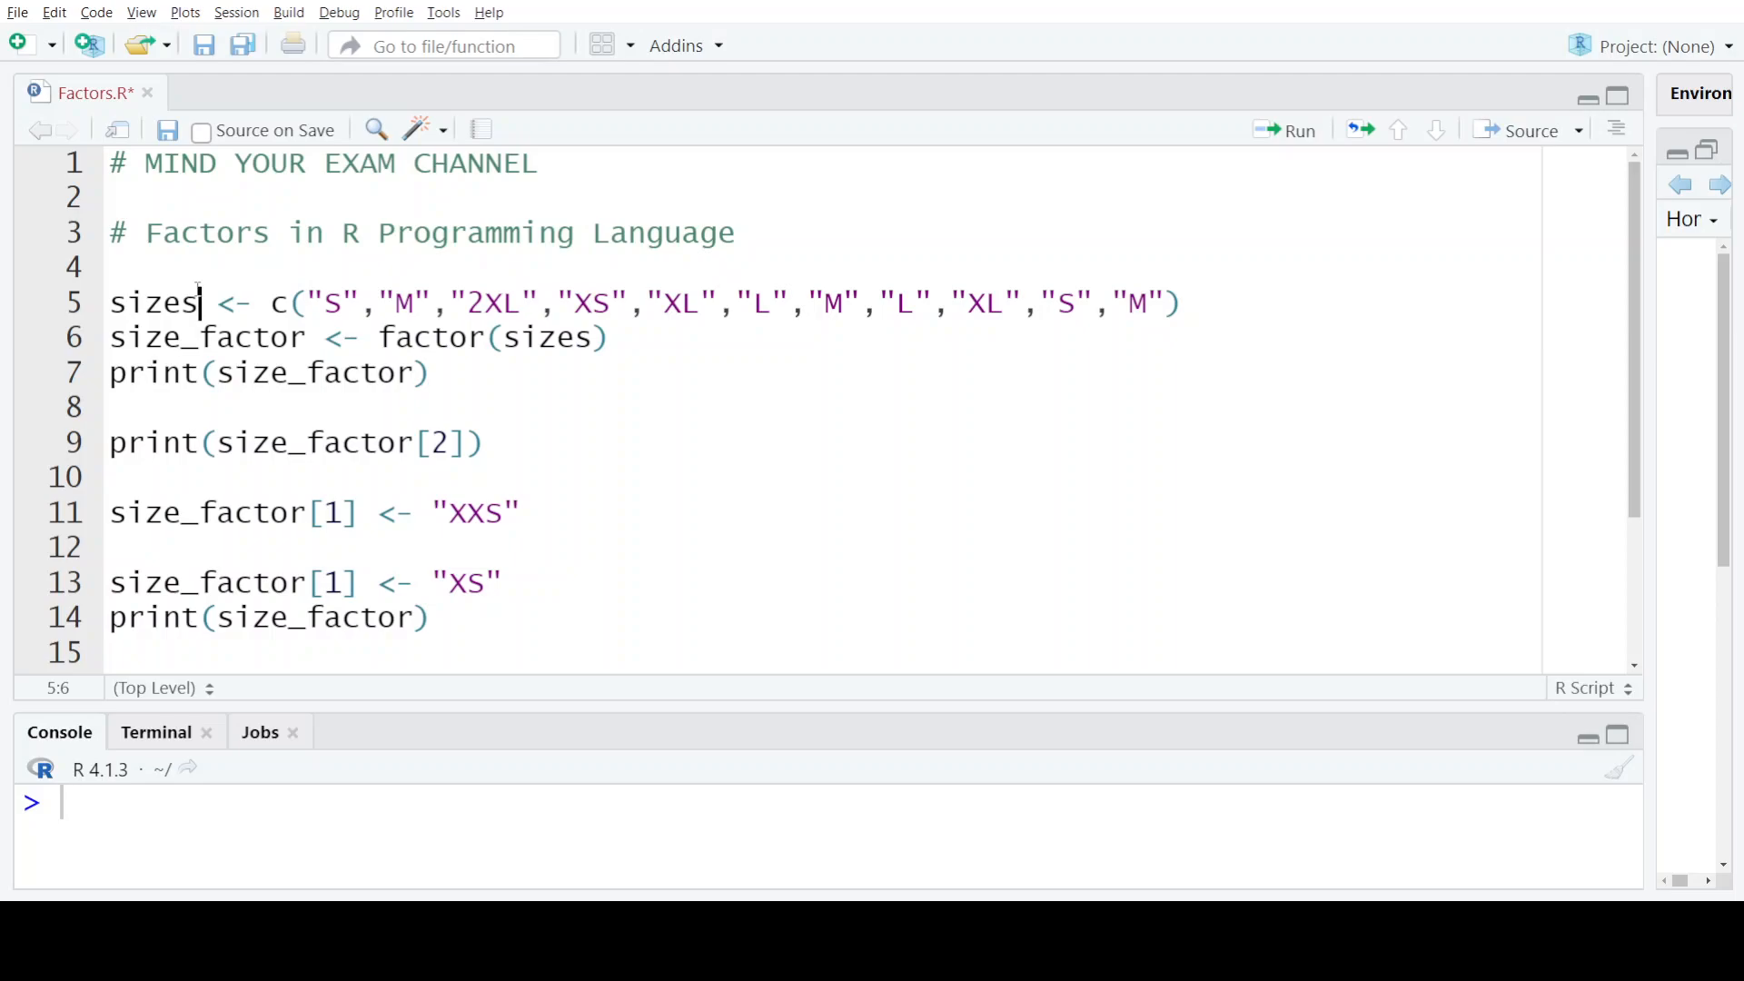
{"action": "double_click", "coordinate": [153, 302]}
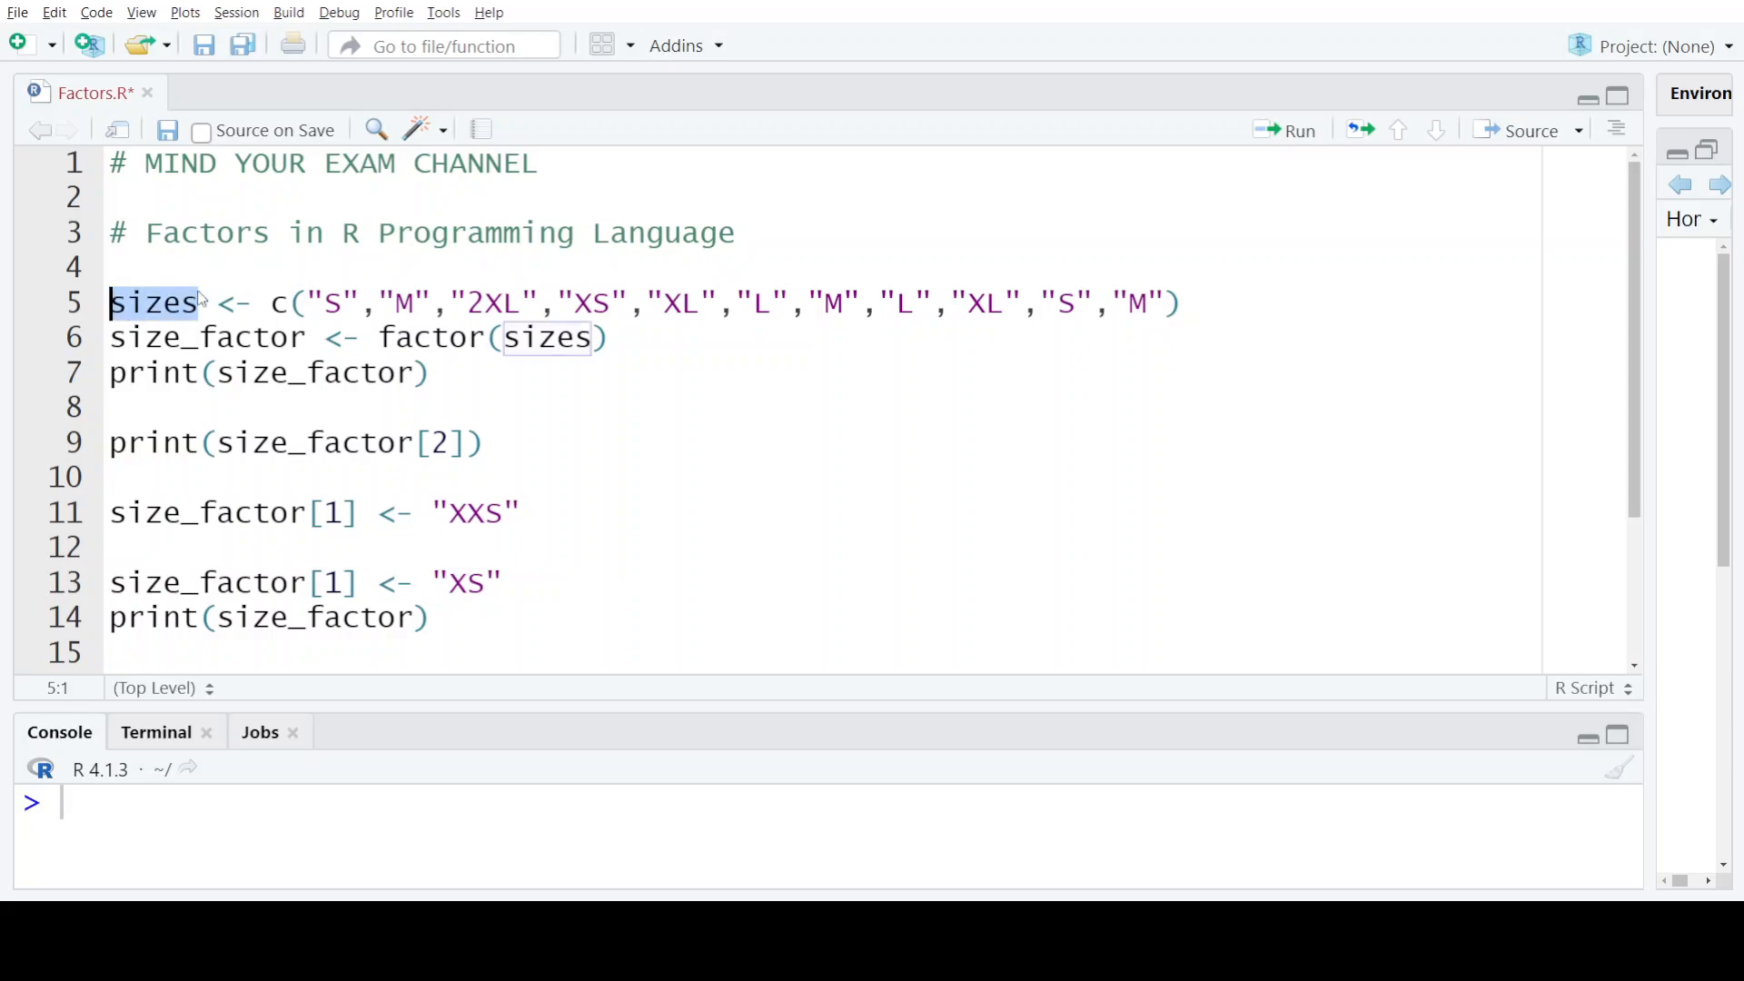
{"action": "left_click", "coordinate": [284, 302]}
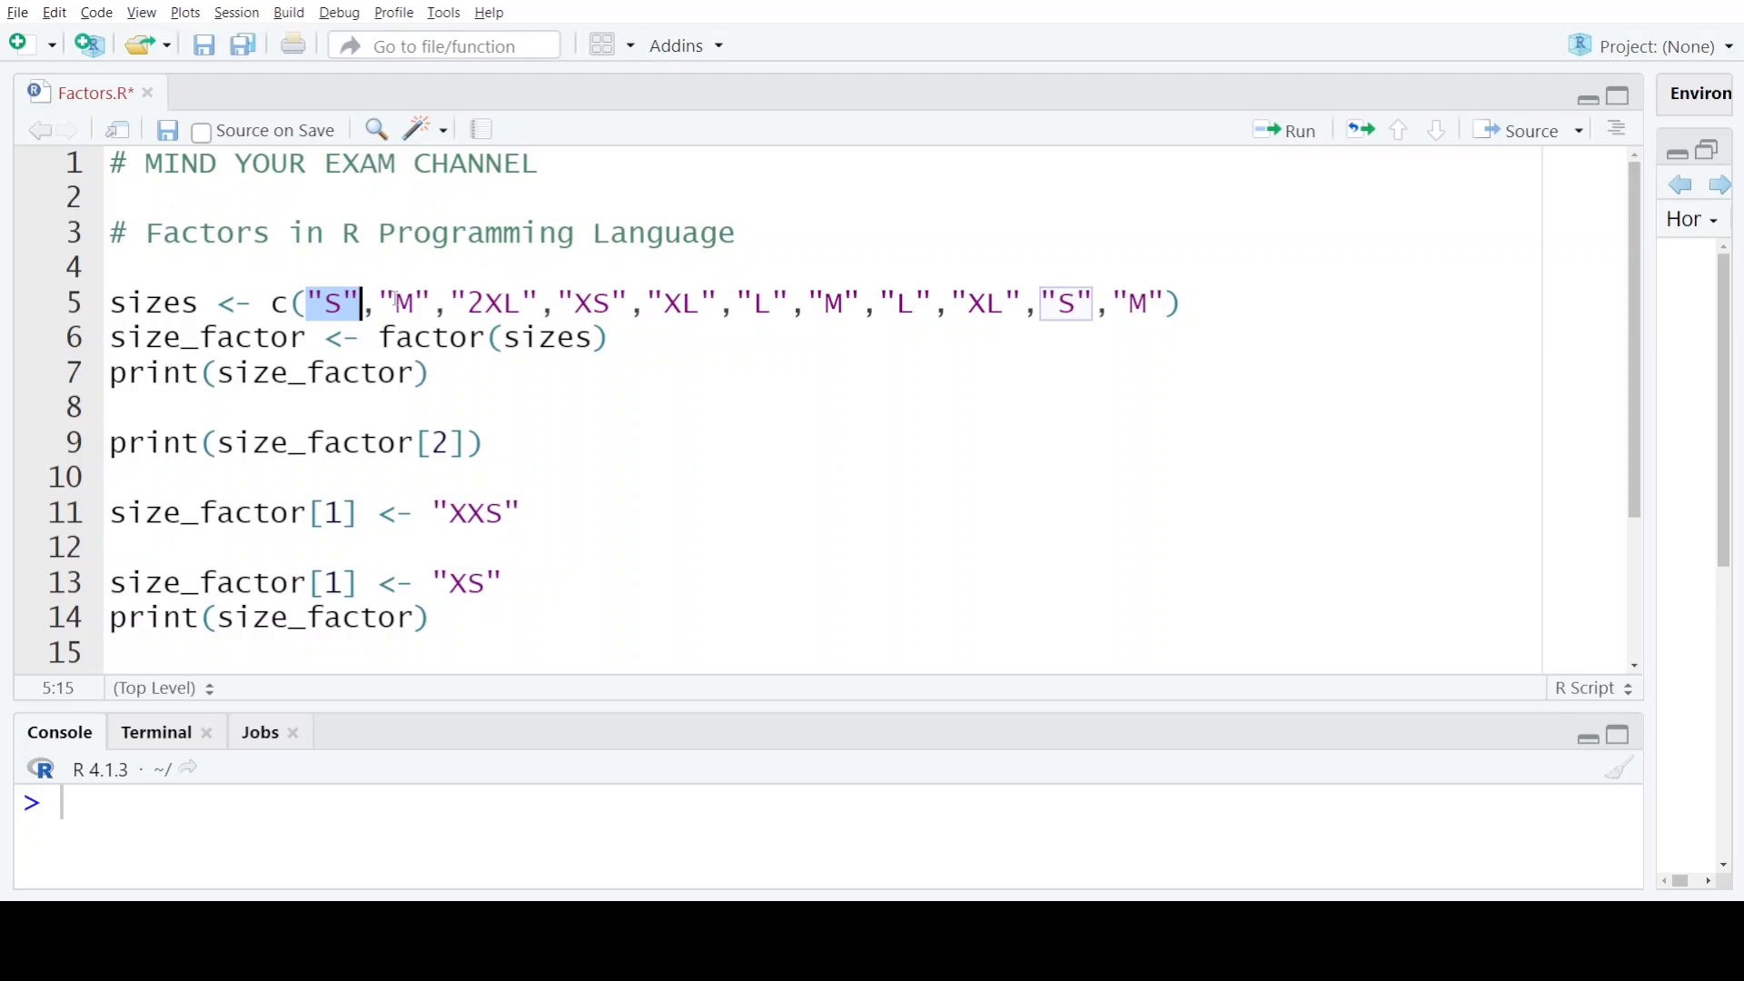
{"action": "mouse_move", "coordinate": [1183, 303]}
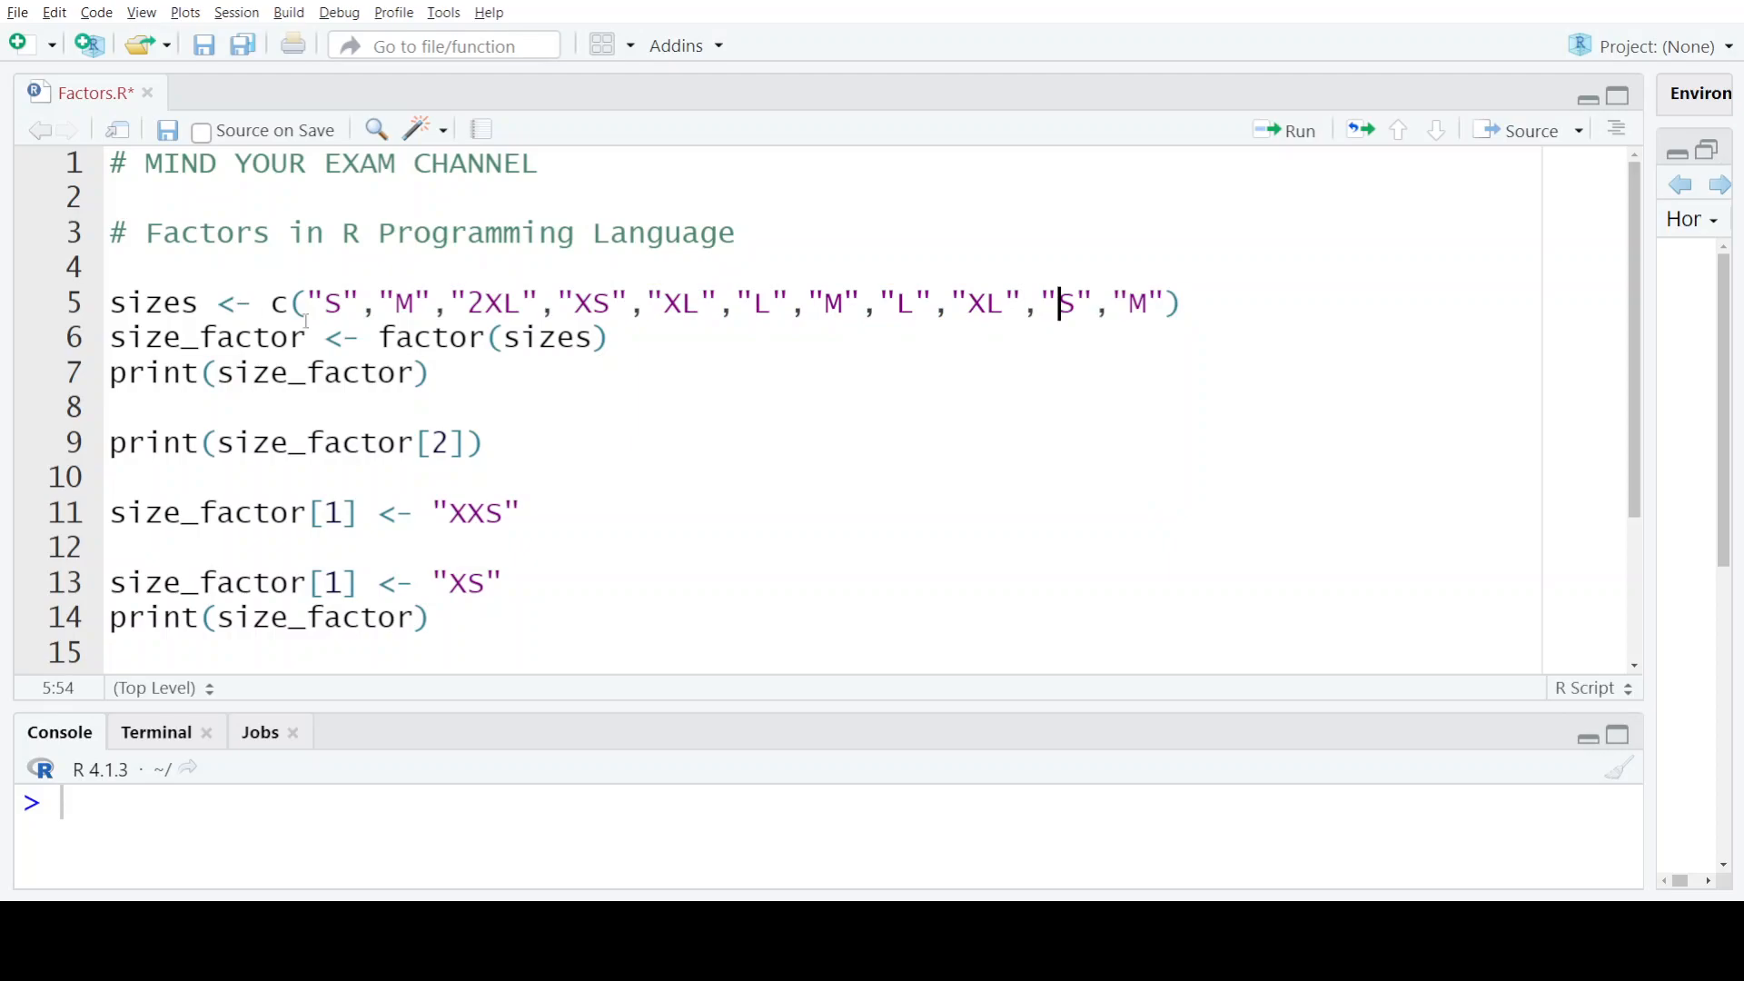
{"action": "left_click_drag", "start_coordinate": [1062, 302], "coordinate": [542, 302]}
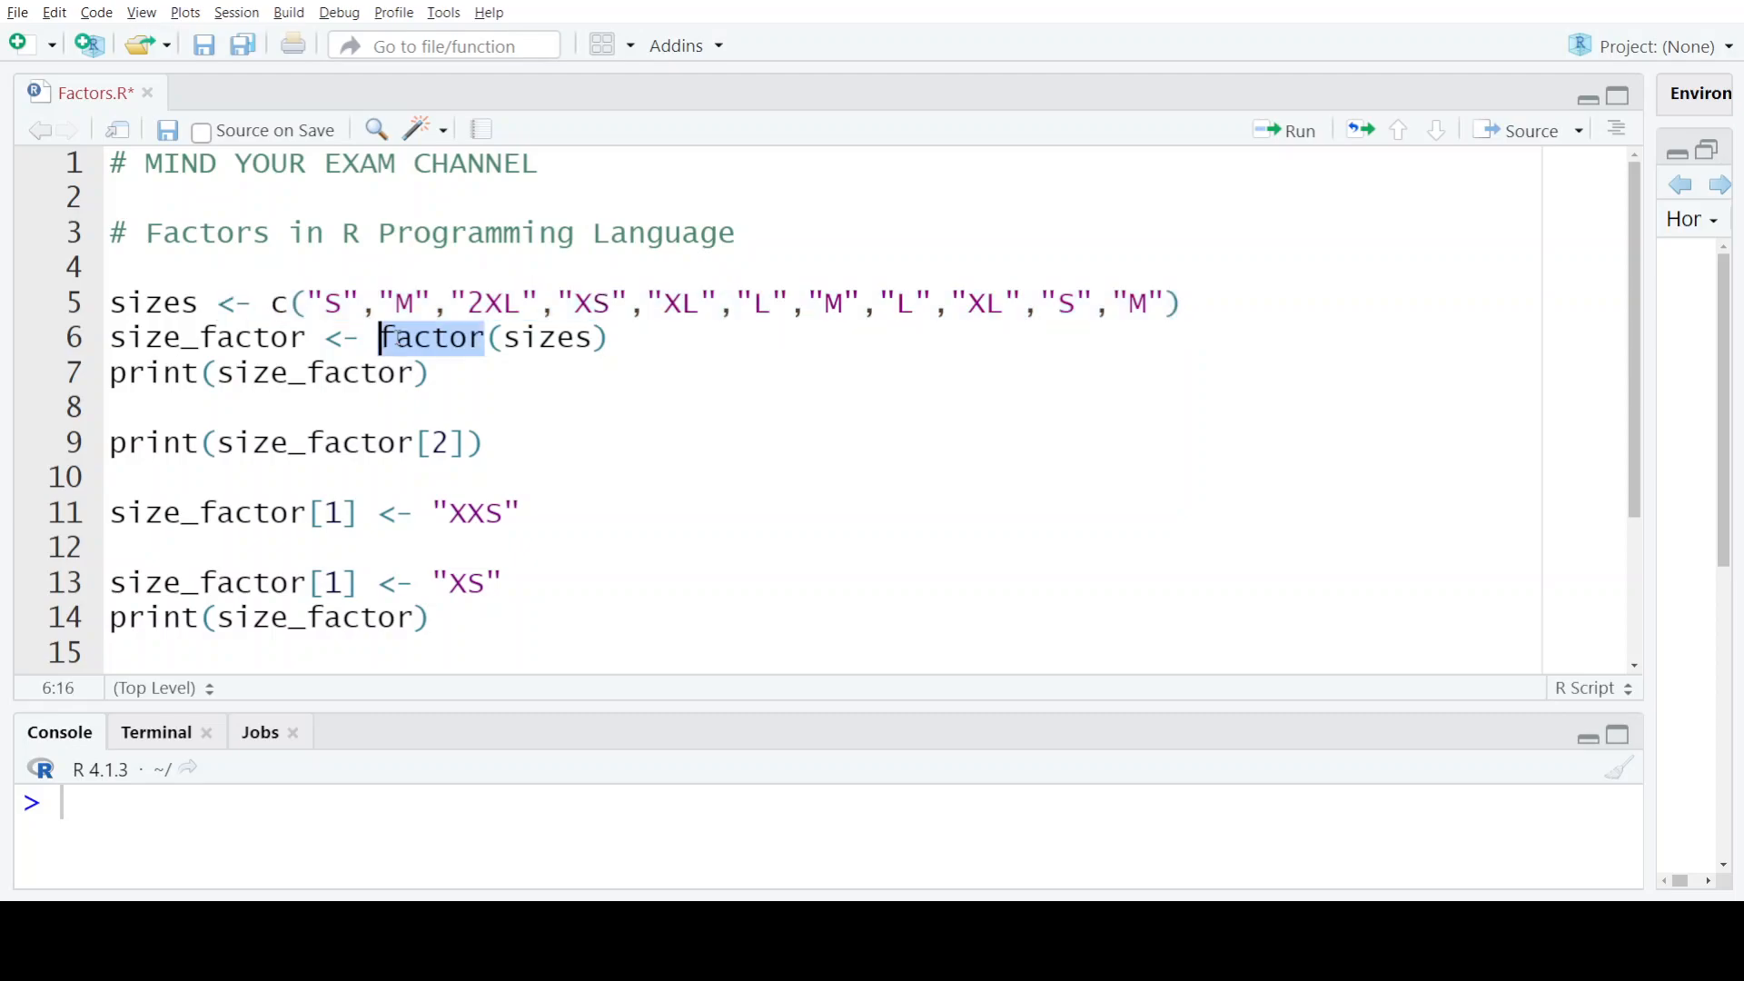
{"action": "mouse_move", "coordinate": [432, 337]}
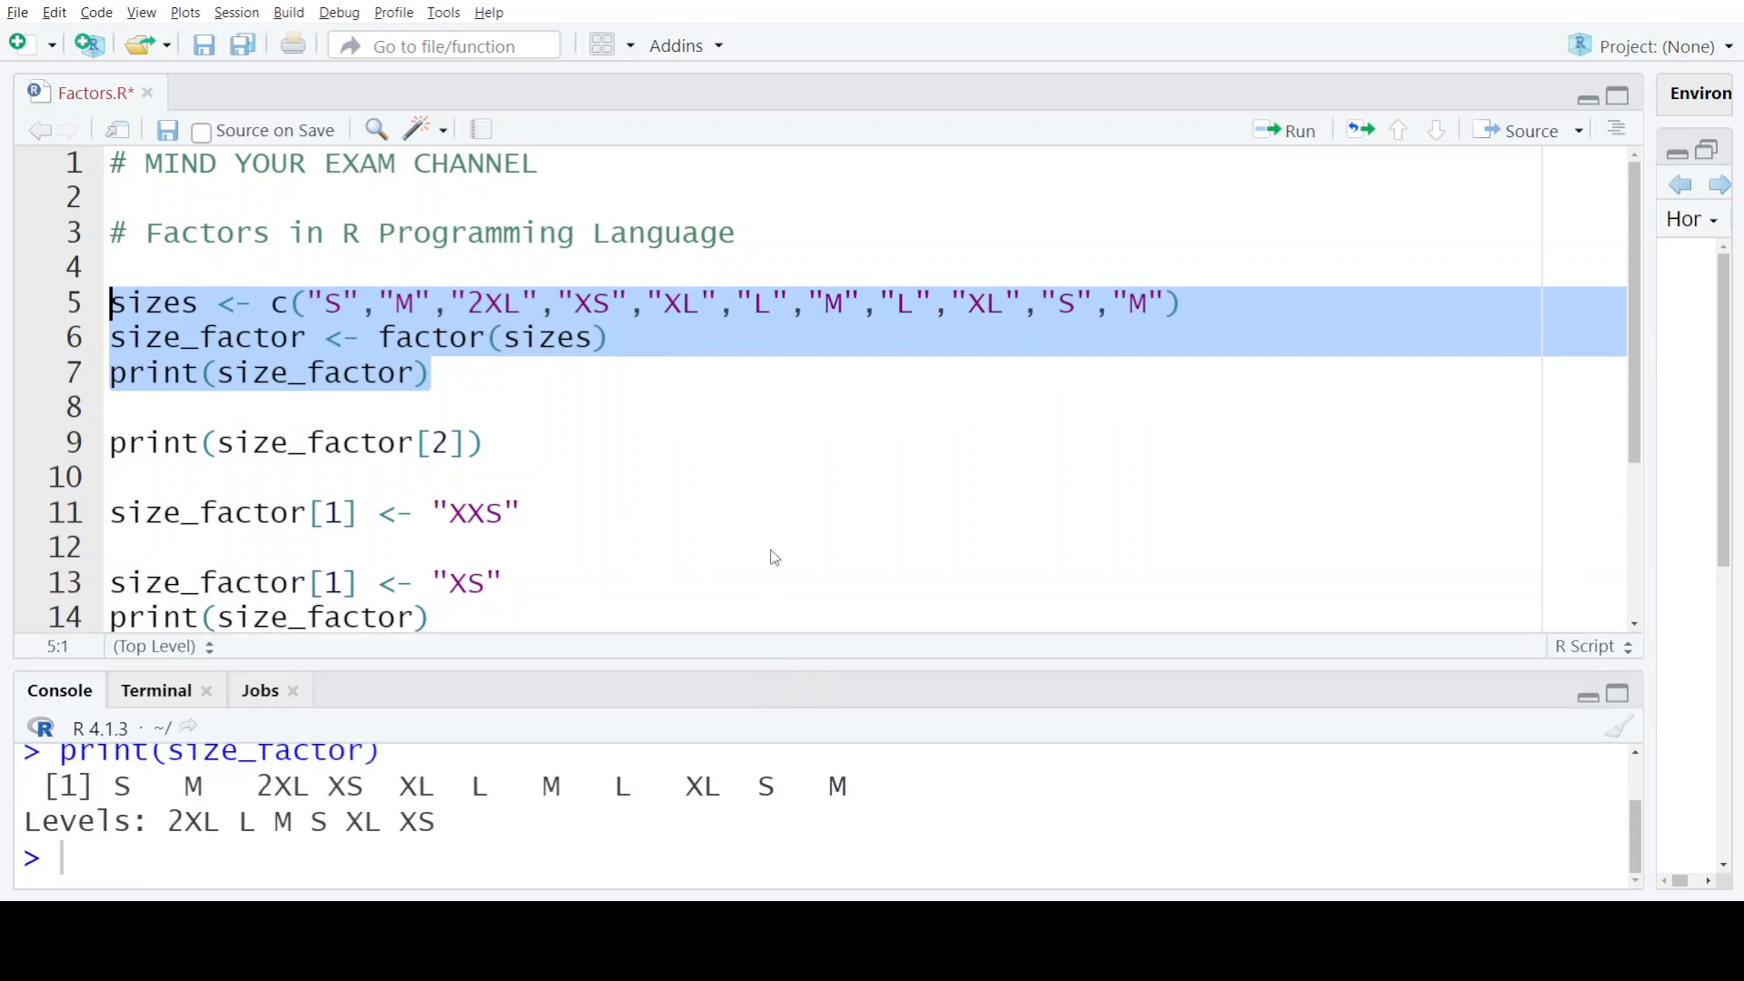
Step: Enlarge the Console pane and run line 9 to print element 2, M
{"action": "left_click", "coordinate": [1296, 130]}
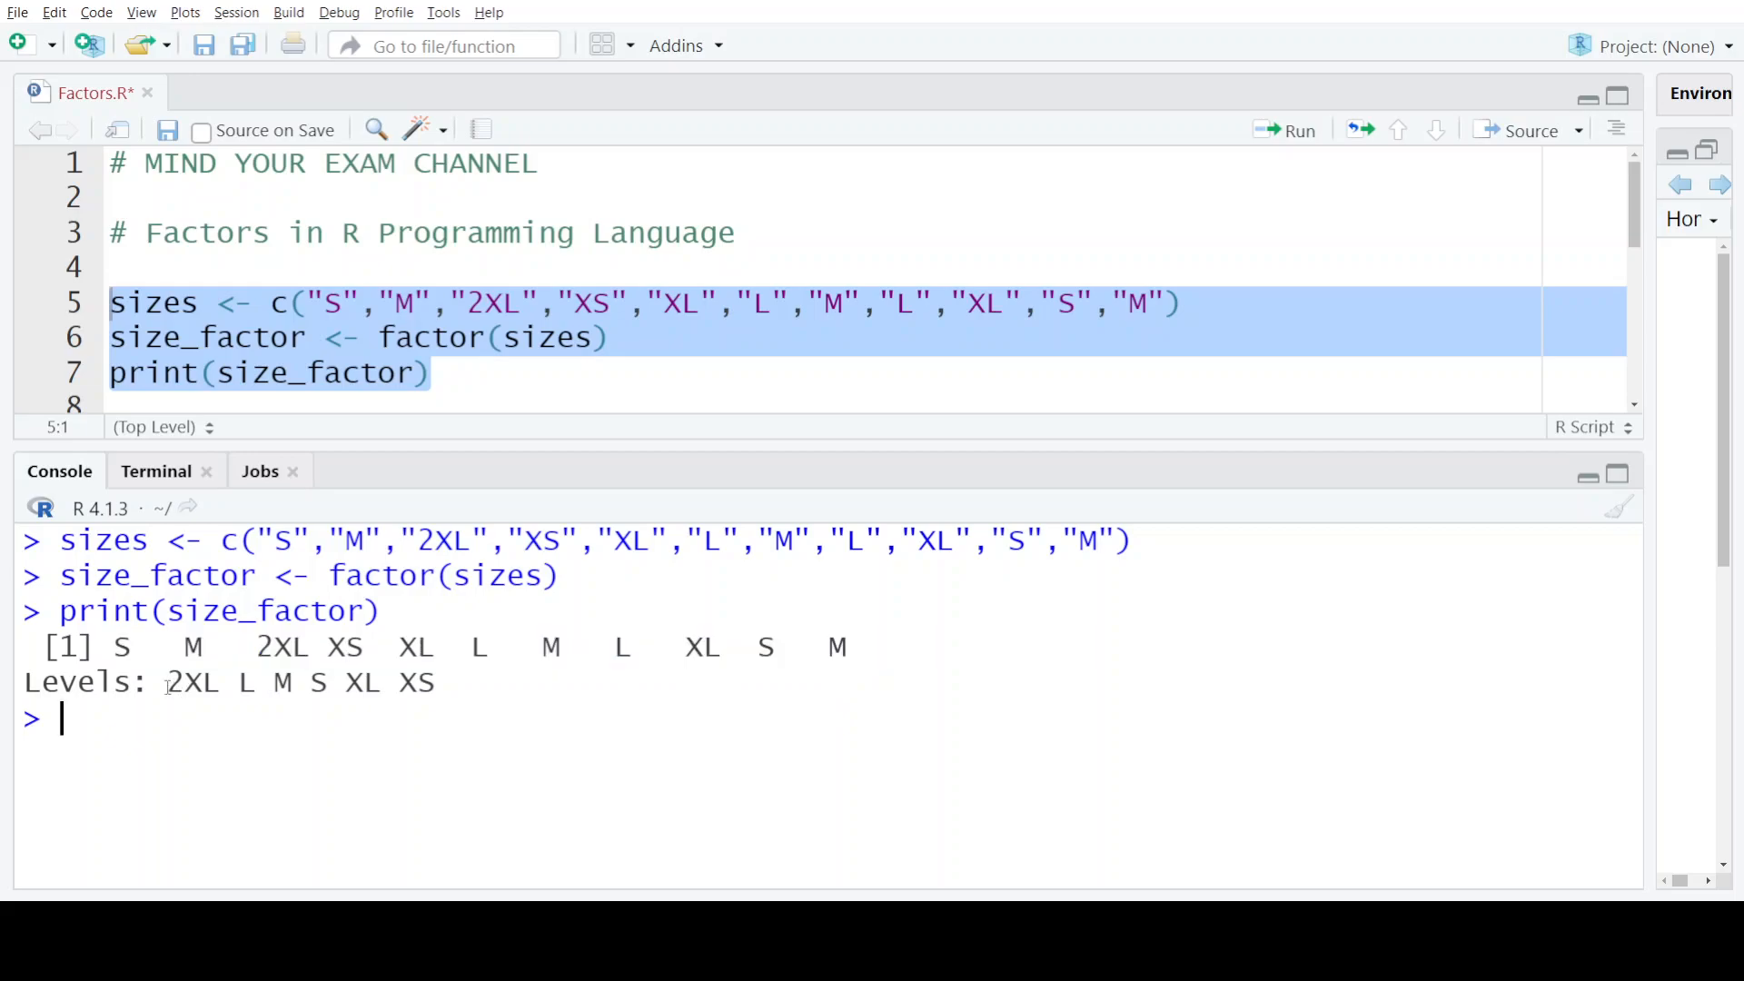
{"action": "left_click_drag", "start_coordinate": [167, 682], "coordinate": [436, 682]}
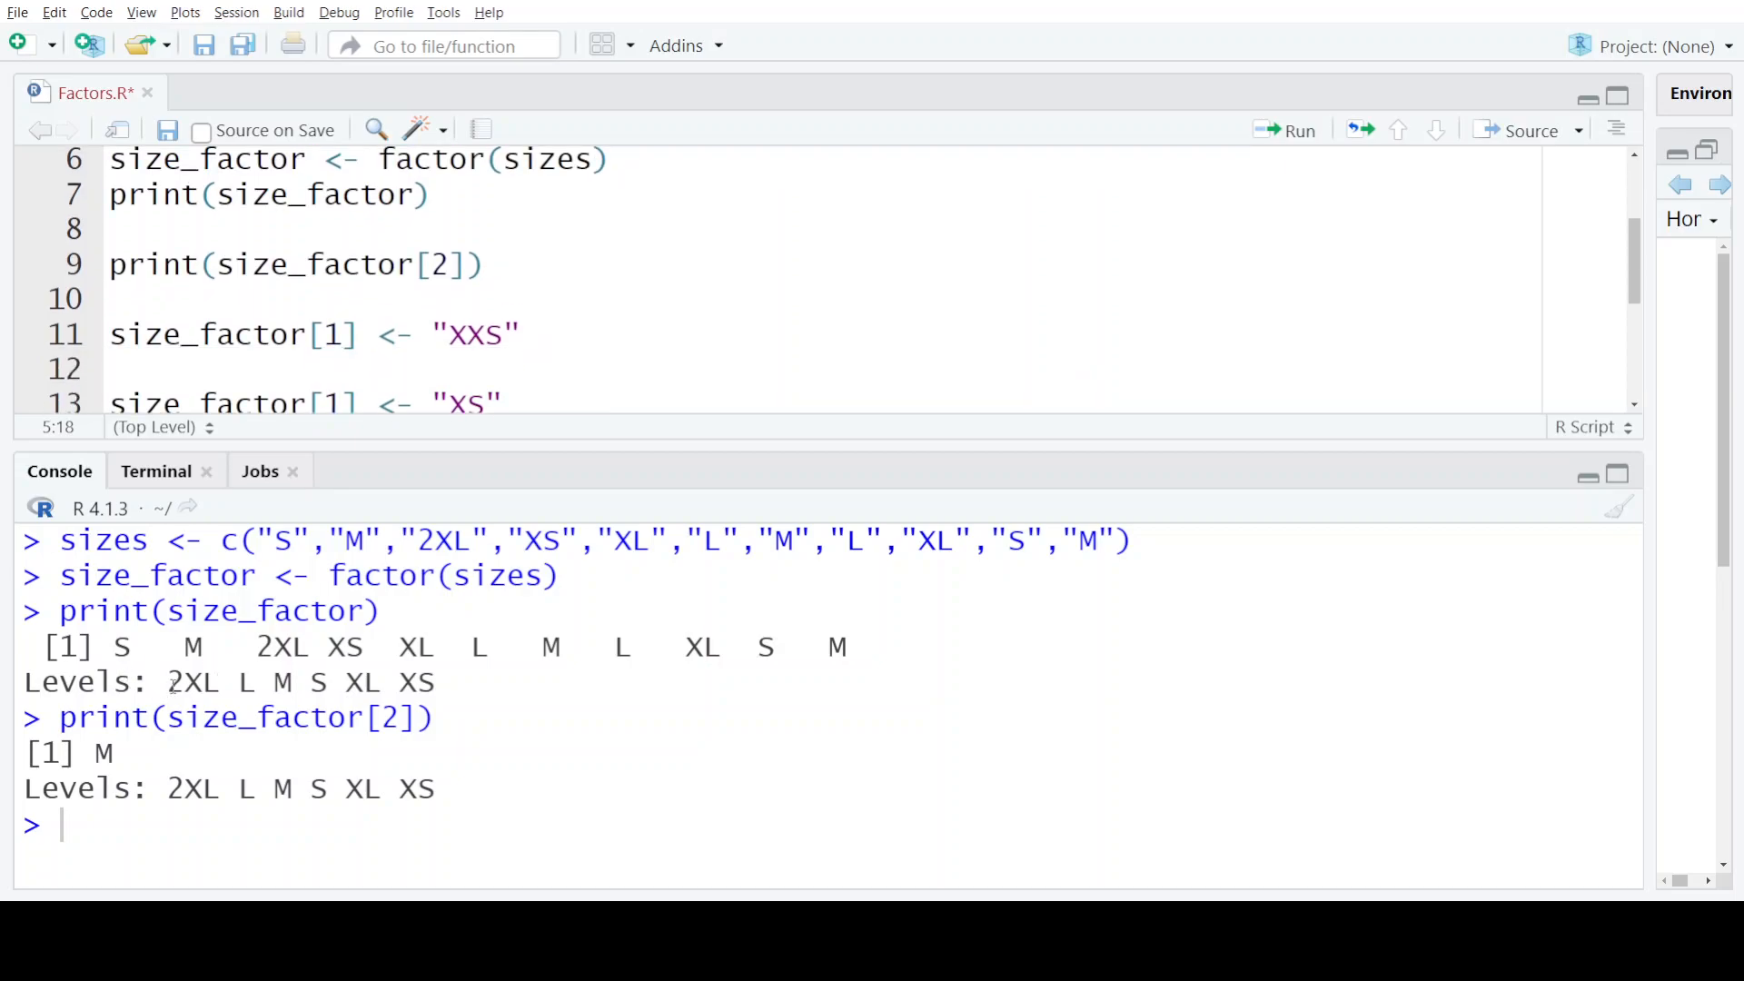
Step: Run line 11 assigning XXS to element 1, triggering the invalid-level NA warning
{"action": "left_click_drag", "start_coordinate": [168, 682], "coordinate": [436, 682]}
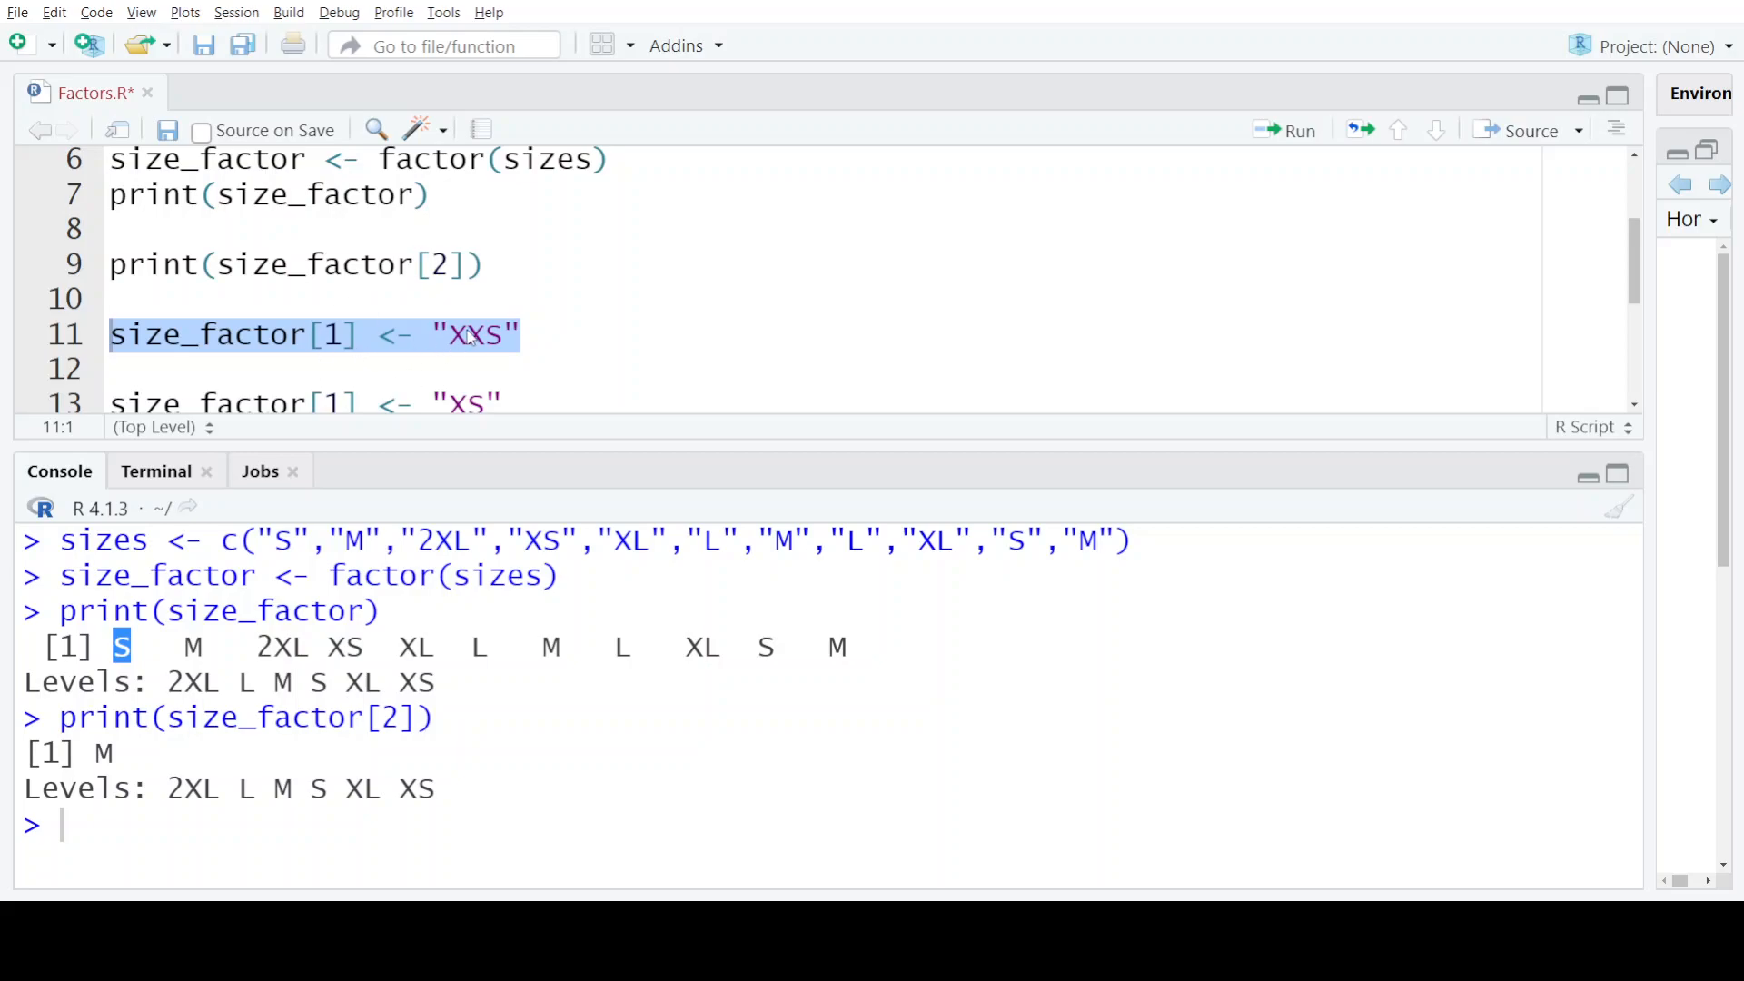
{"action": "left_click", "coordinate": [469, 335]}
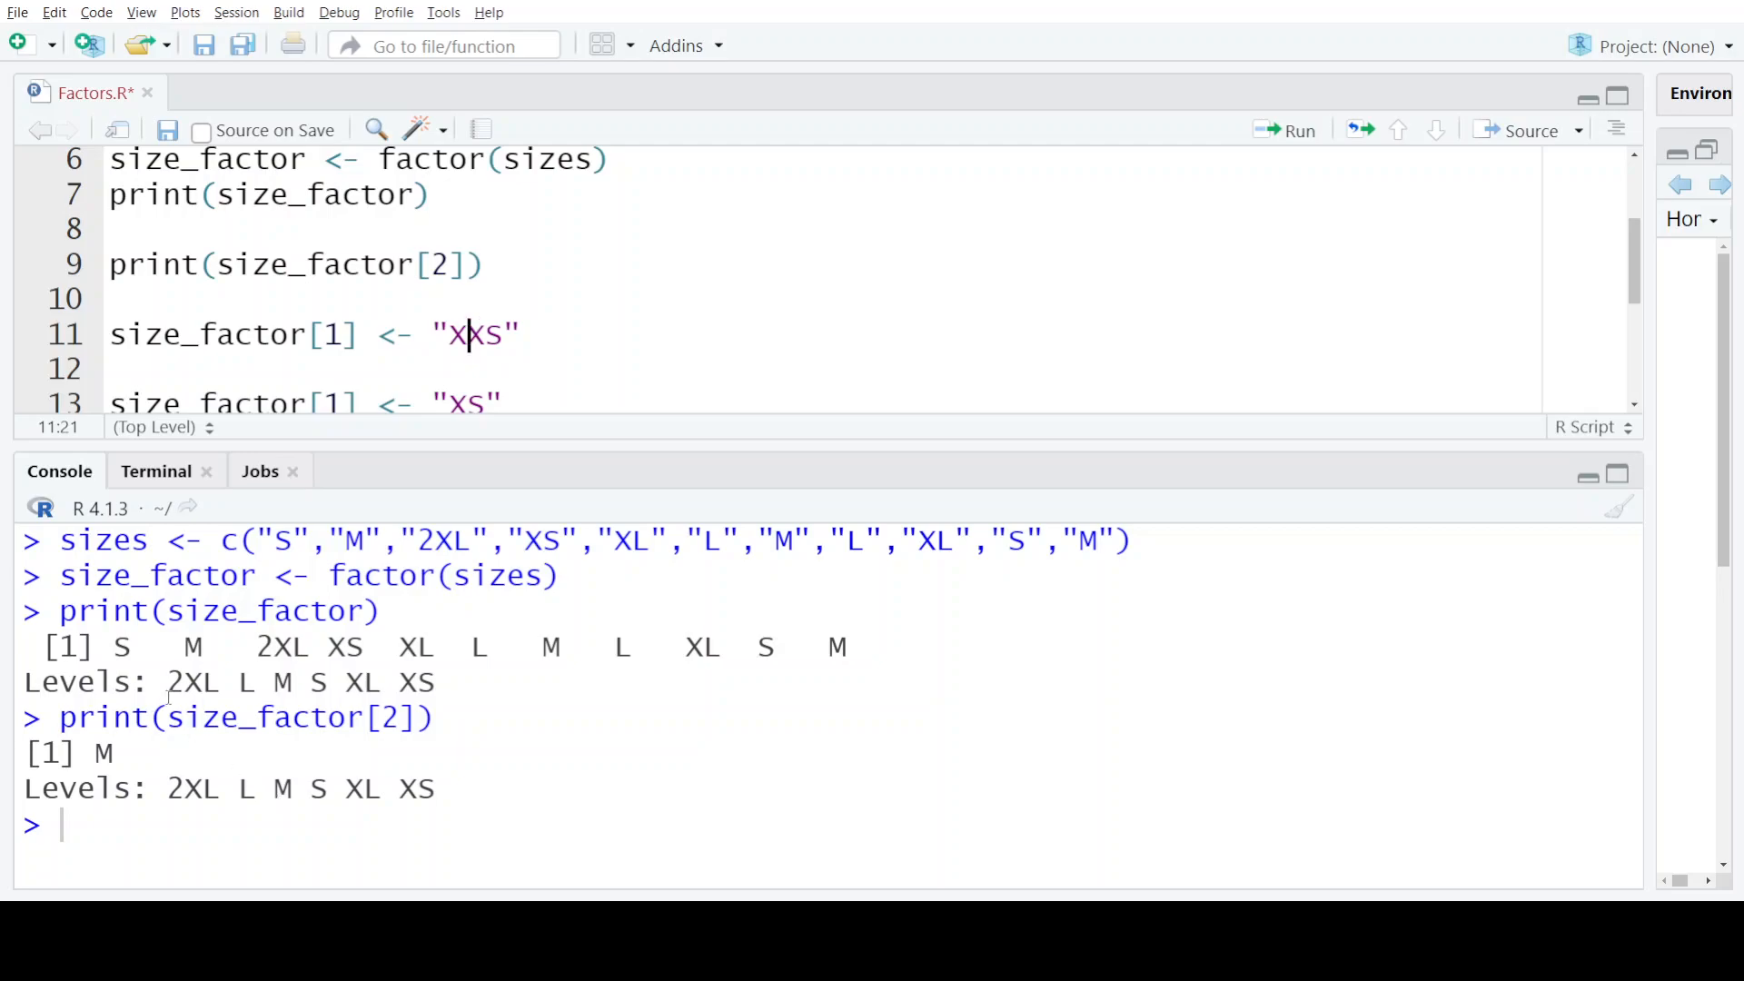
{"action": "left_click_drag", "start_coordinate": [165, 682], "coordinate": [435, 682]}
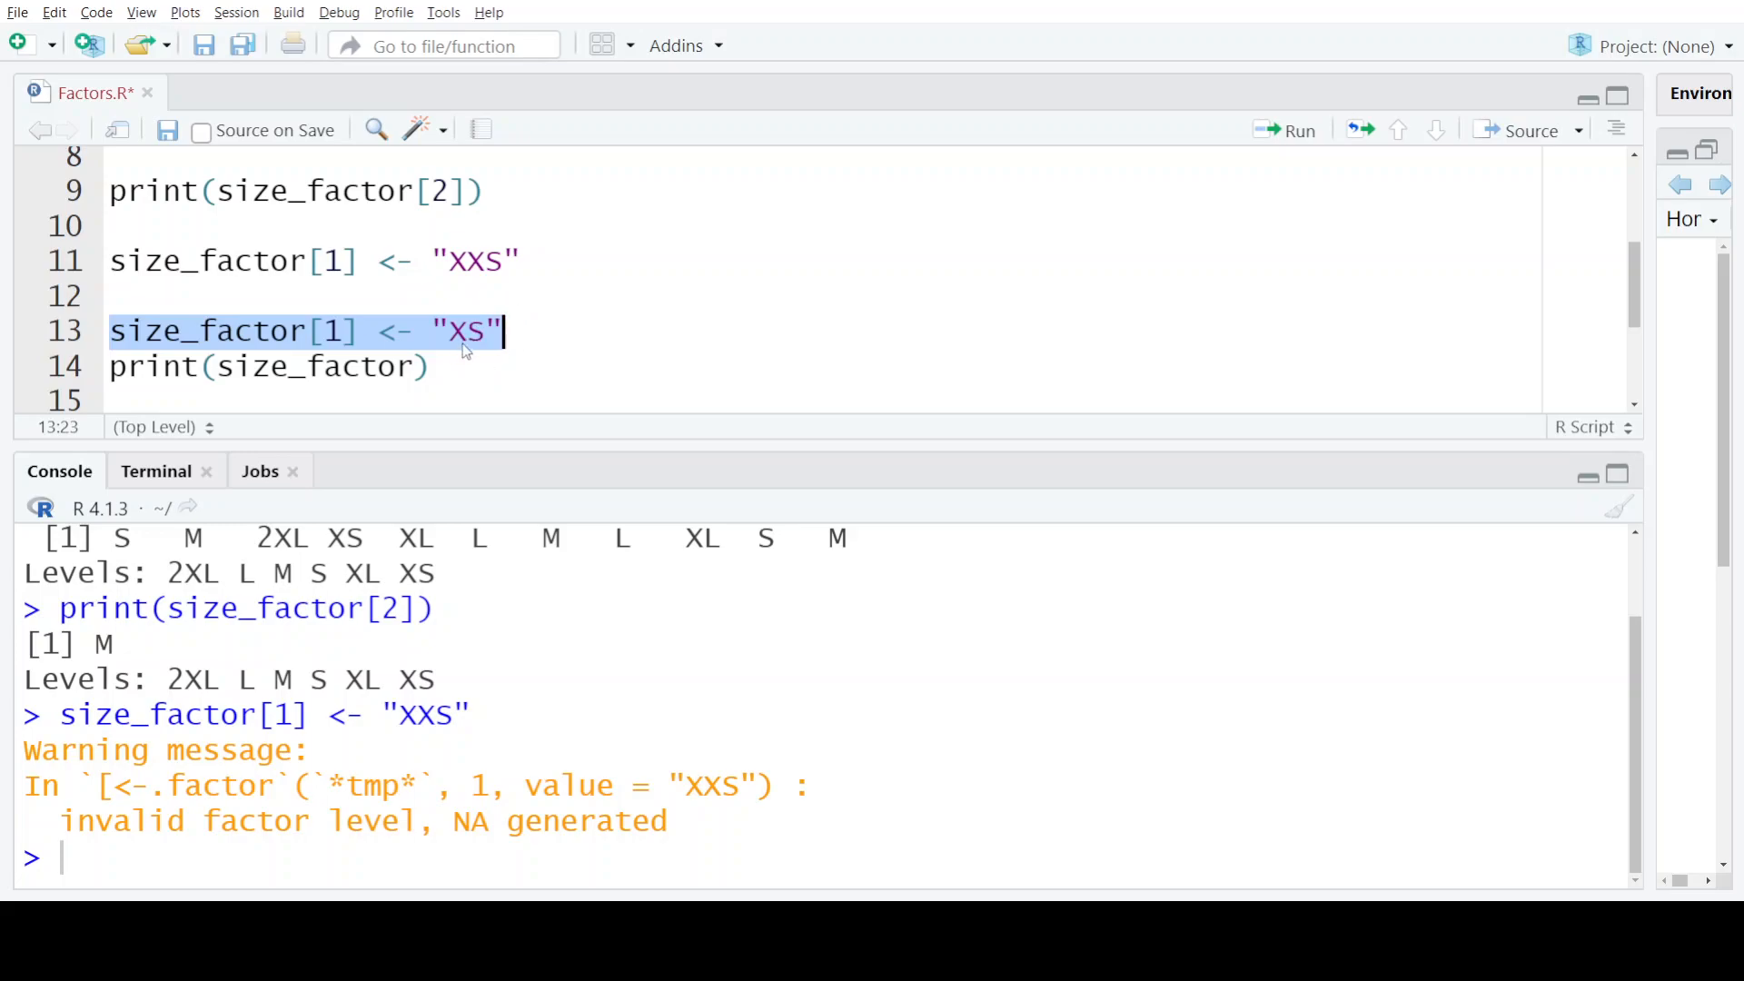
{"action": "mouse_move", "coordinate": [472, 366]}
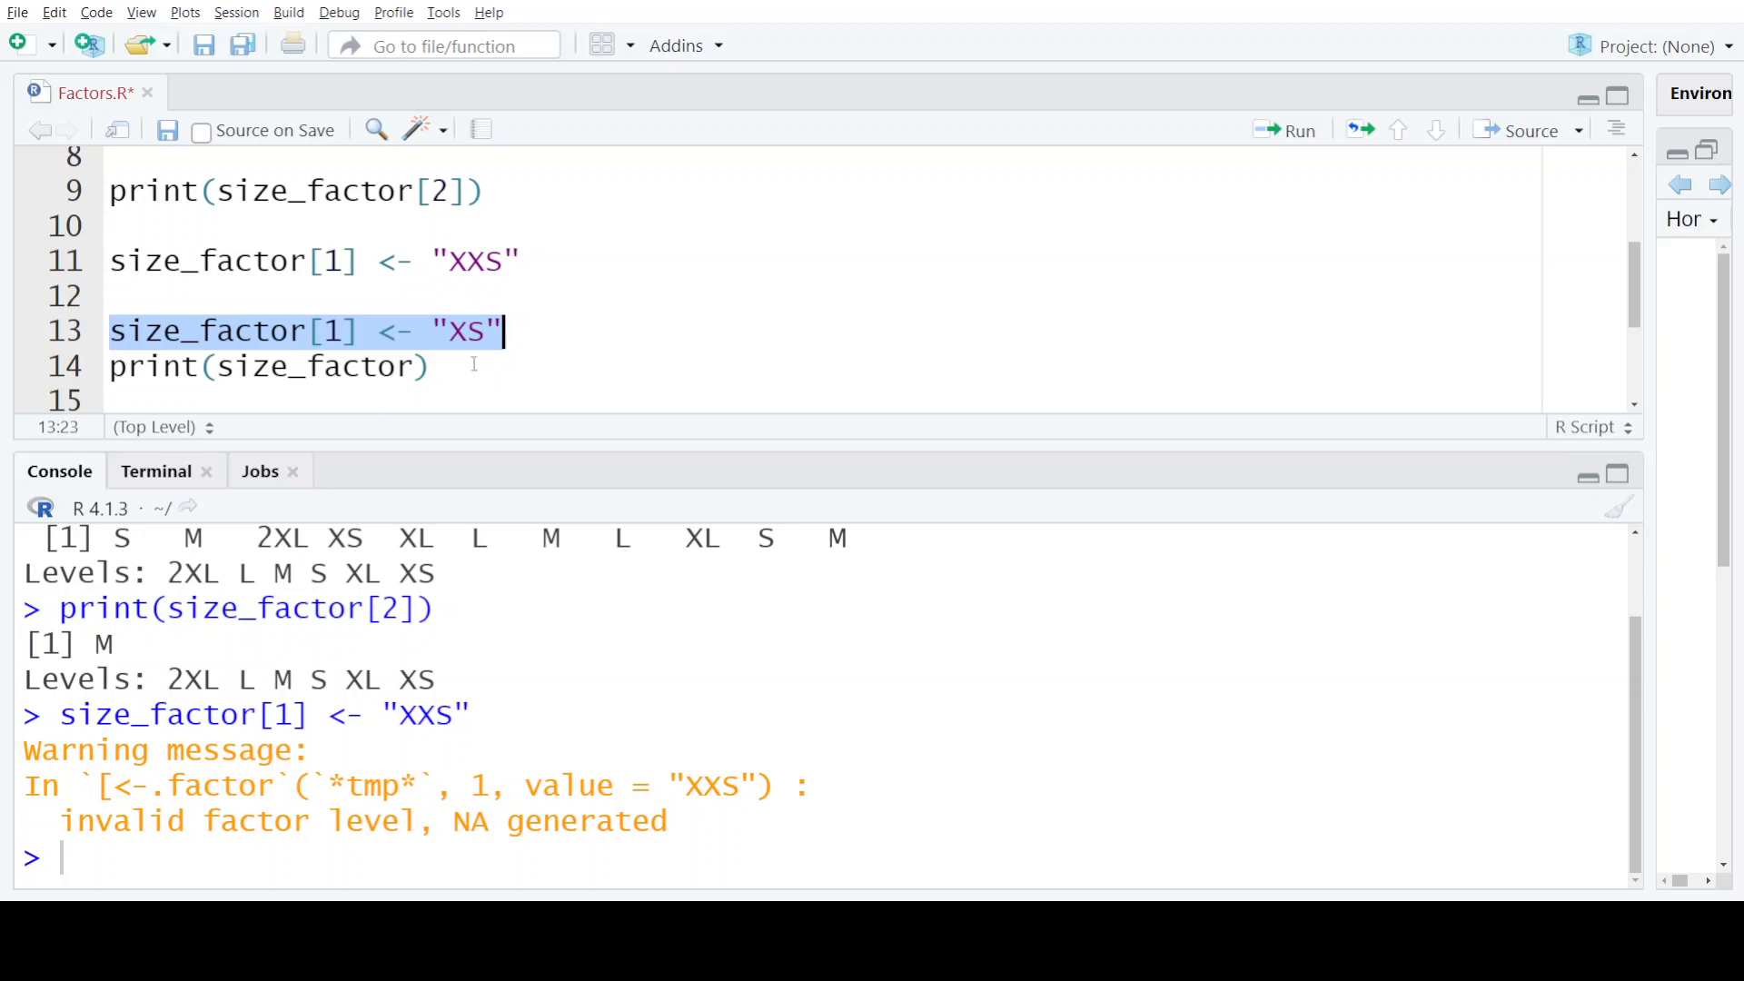
Step: Run lines 13–14 to set element 1 to XS and print the factor starting with XS
{"action": "left_click_drag", "start_coordinate": [502, 331], "coordinate": [428, 366]}
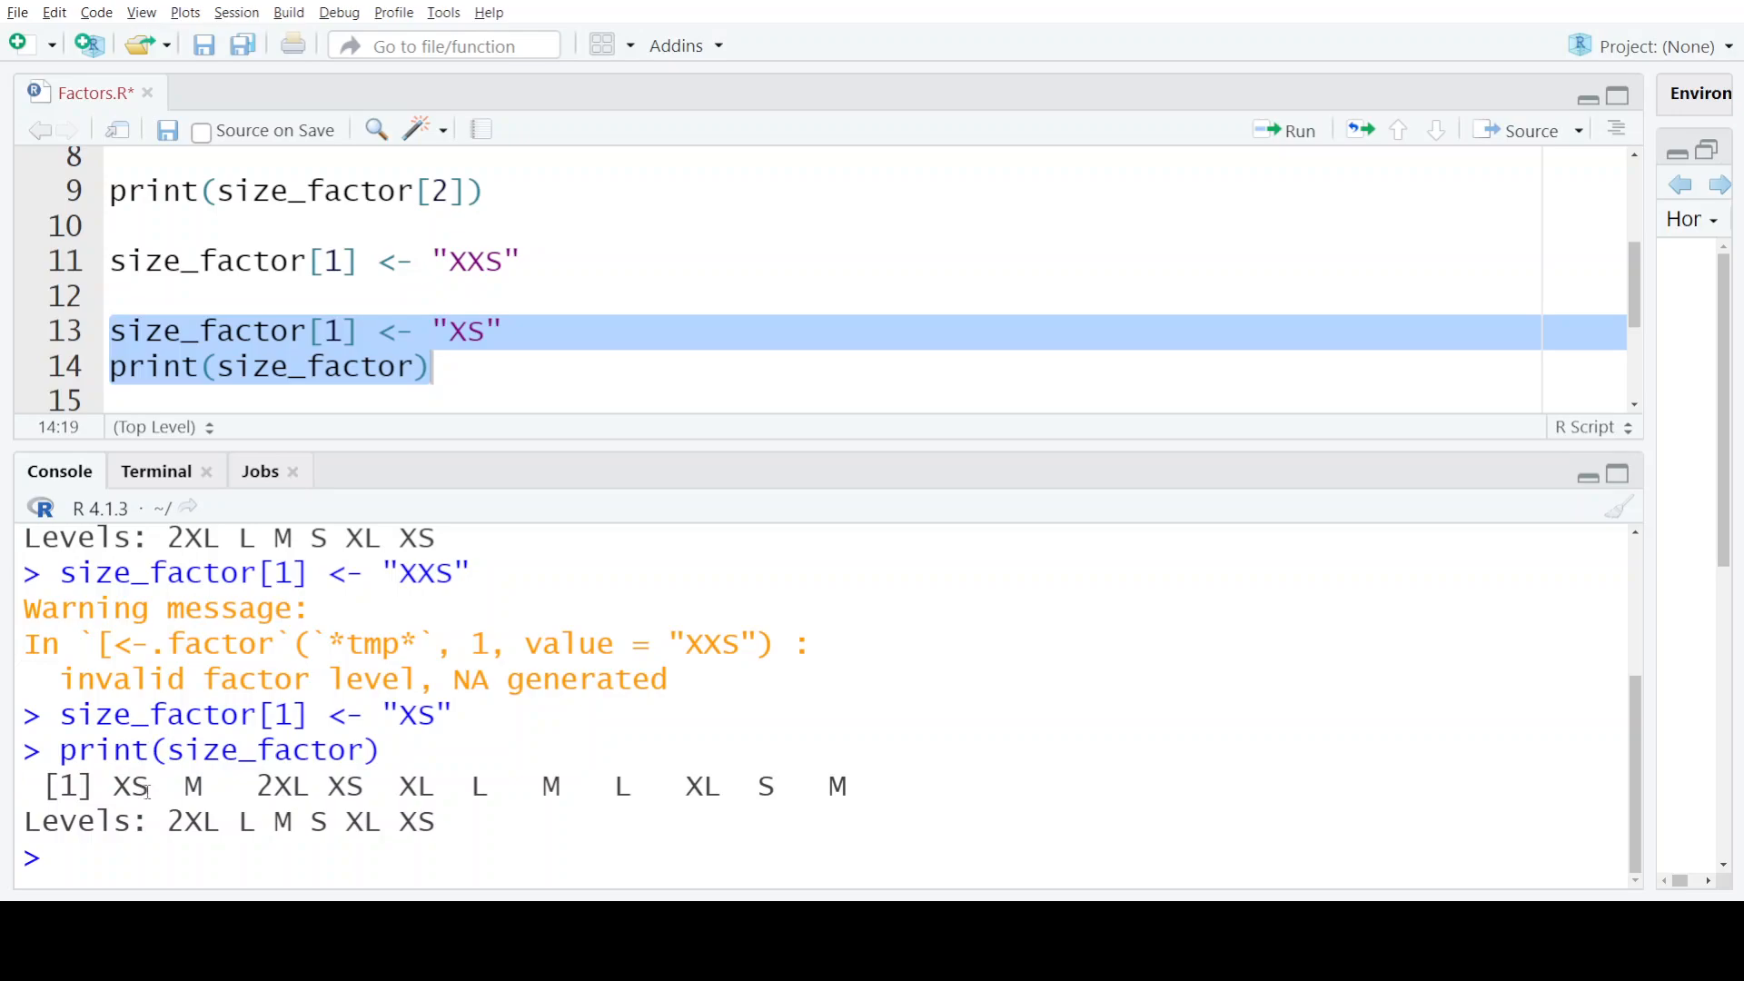
{"action": "double_click", "coordinate": [129, 787]}
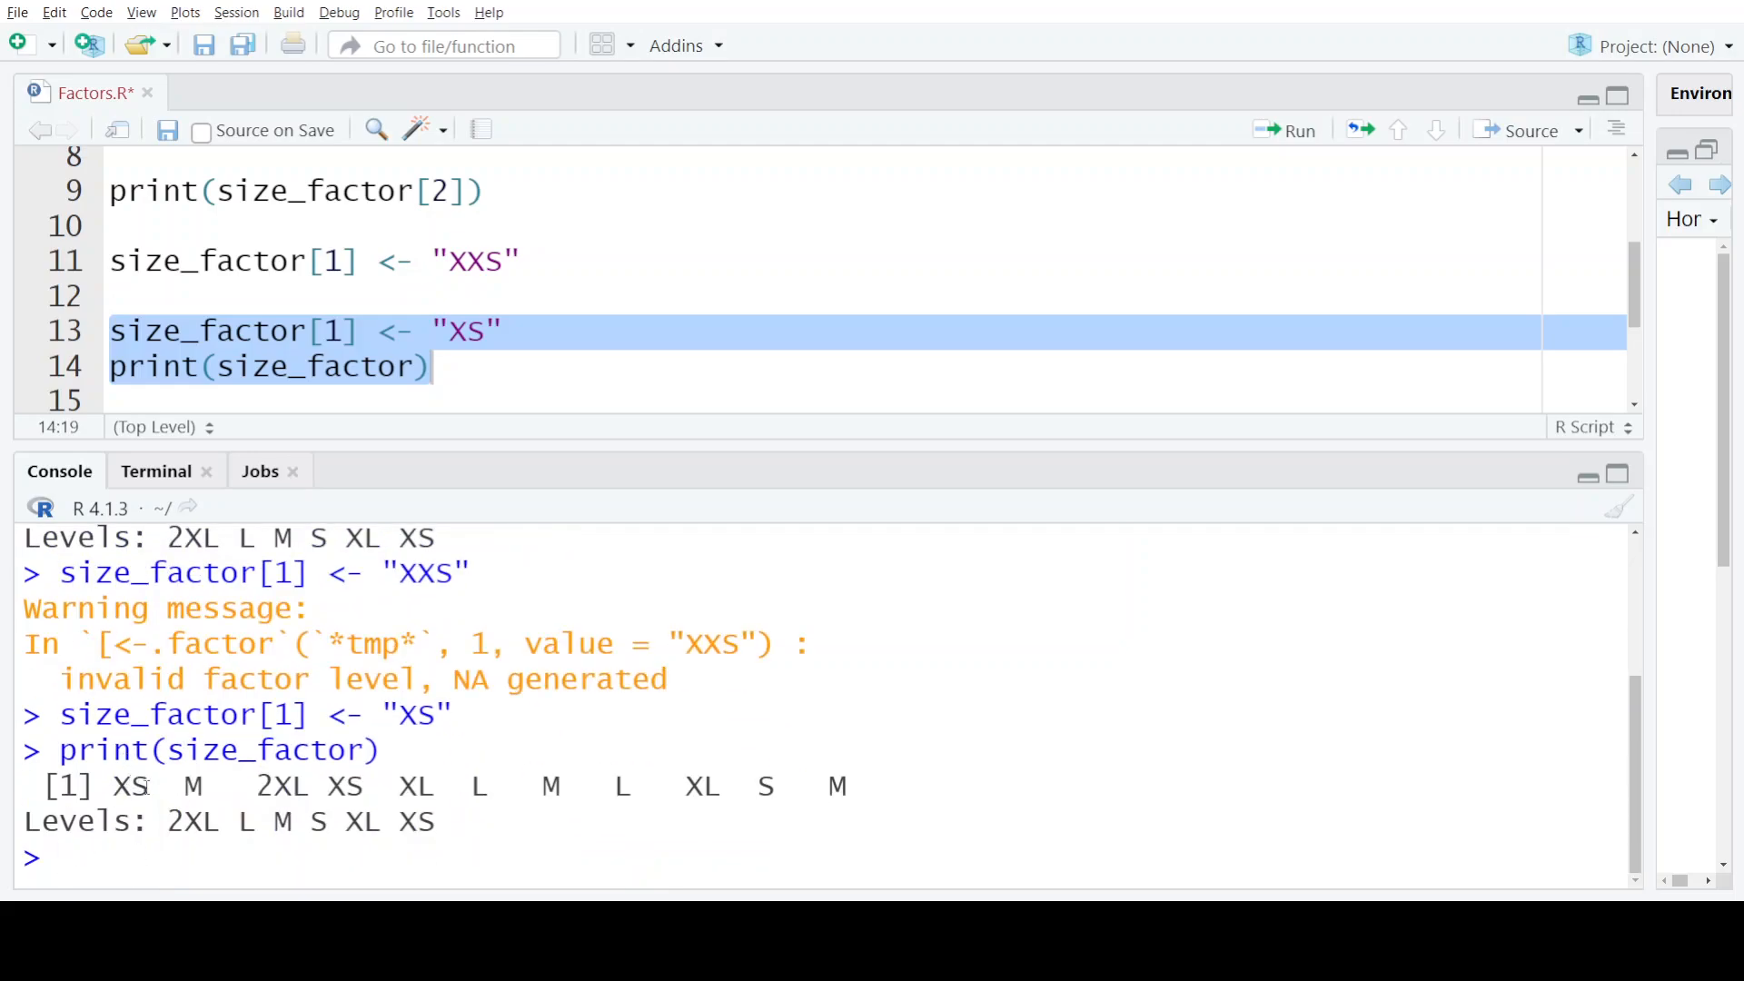
{"action": "double_click", "coordinate": [129, 785]}
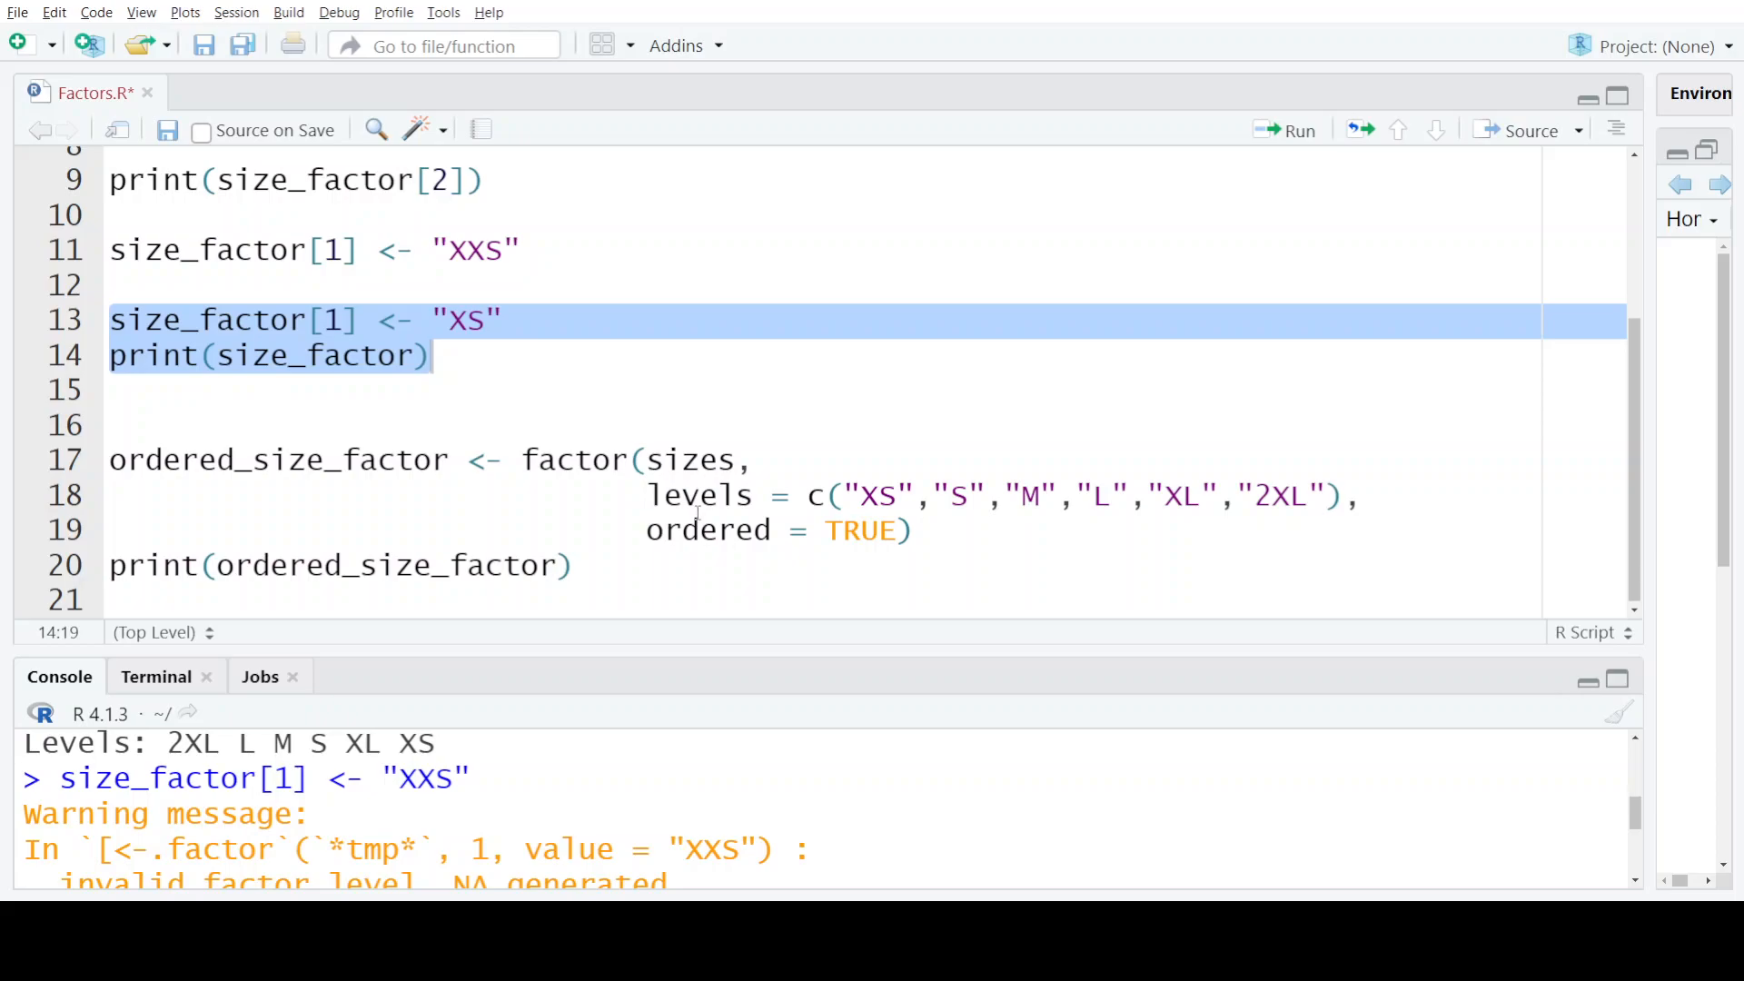
{"action": "double_click", "coordinate": [574, 460]}
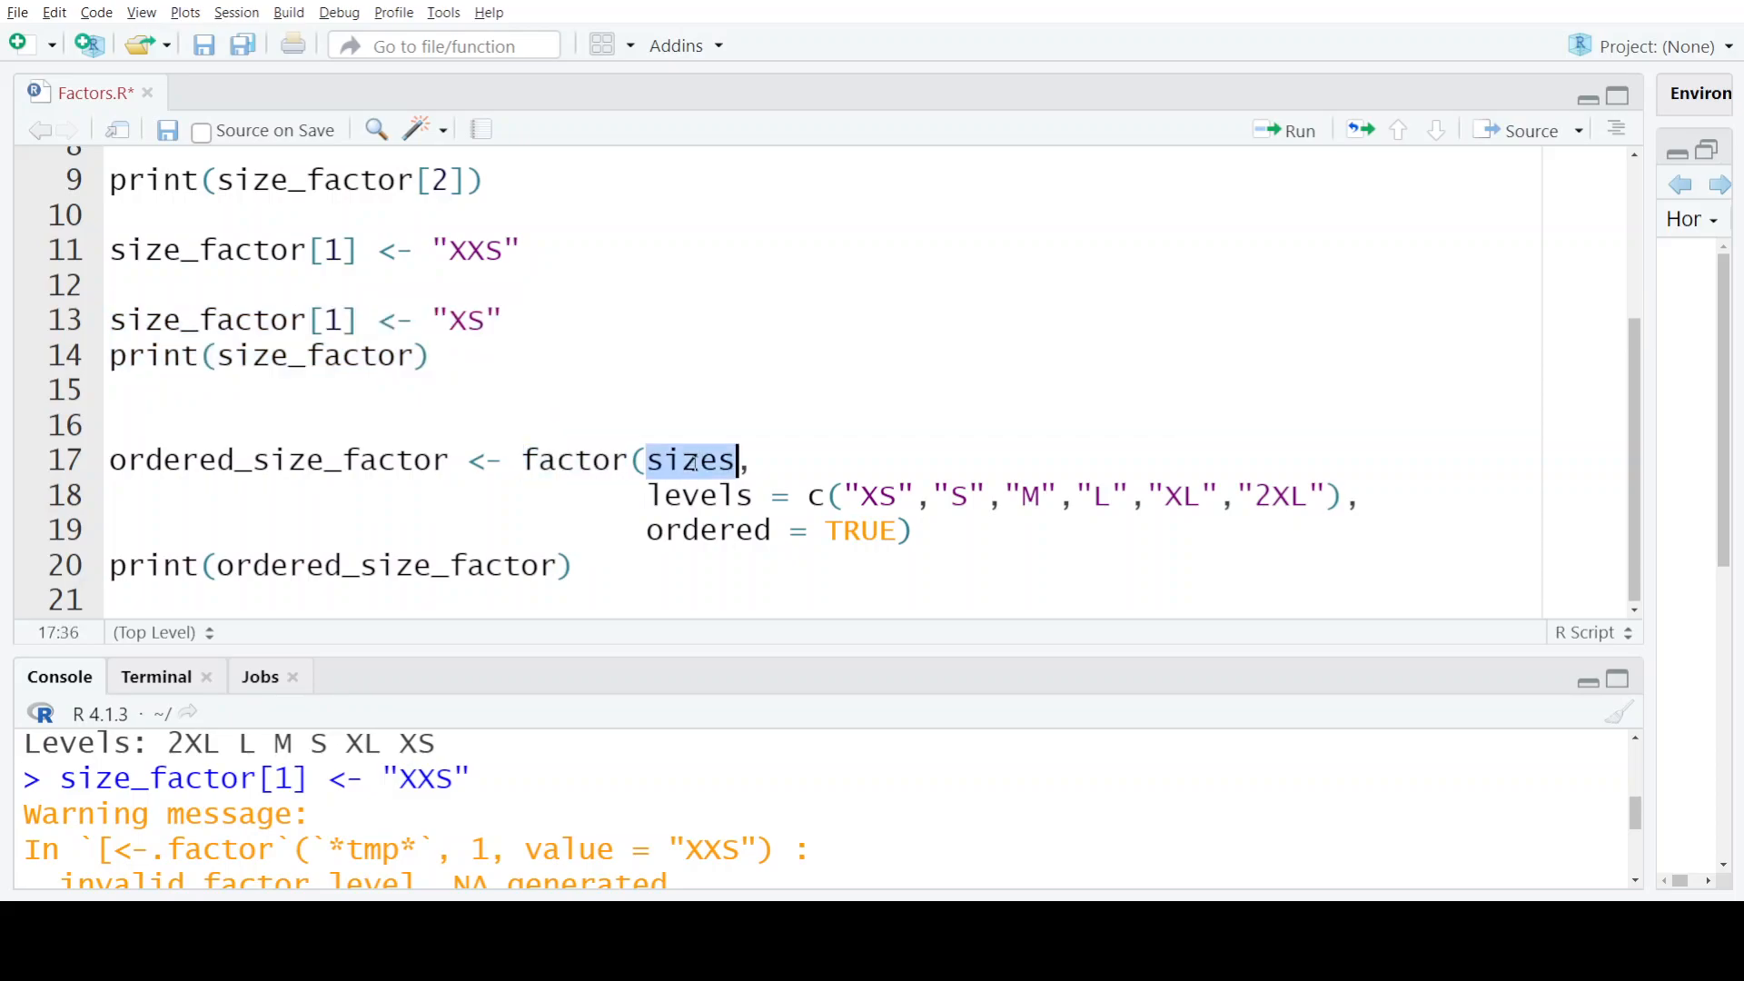
{"action": "mouse_move", "coordinate": [672, 512]}
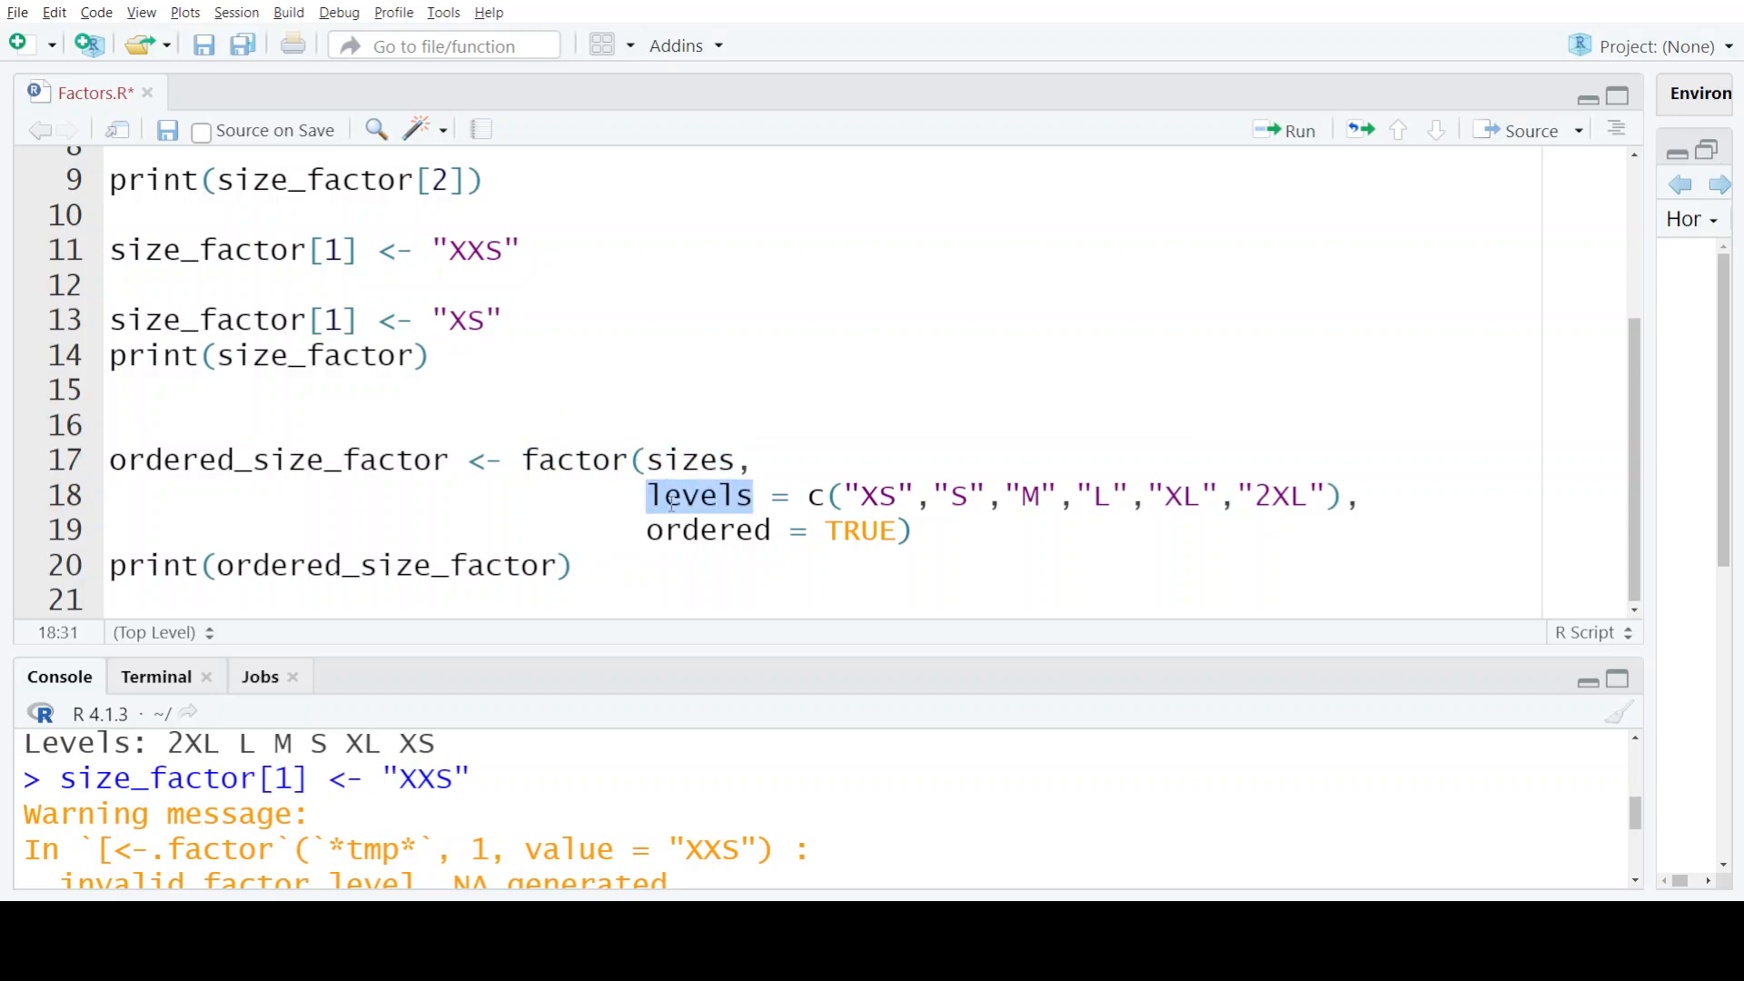
{"action": "mouse_move", "coordinate": [1037, 496]}
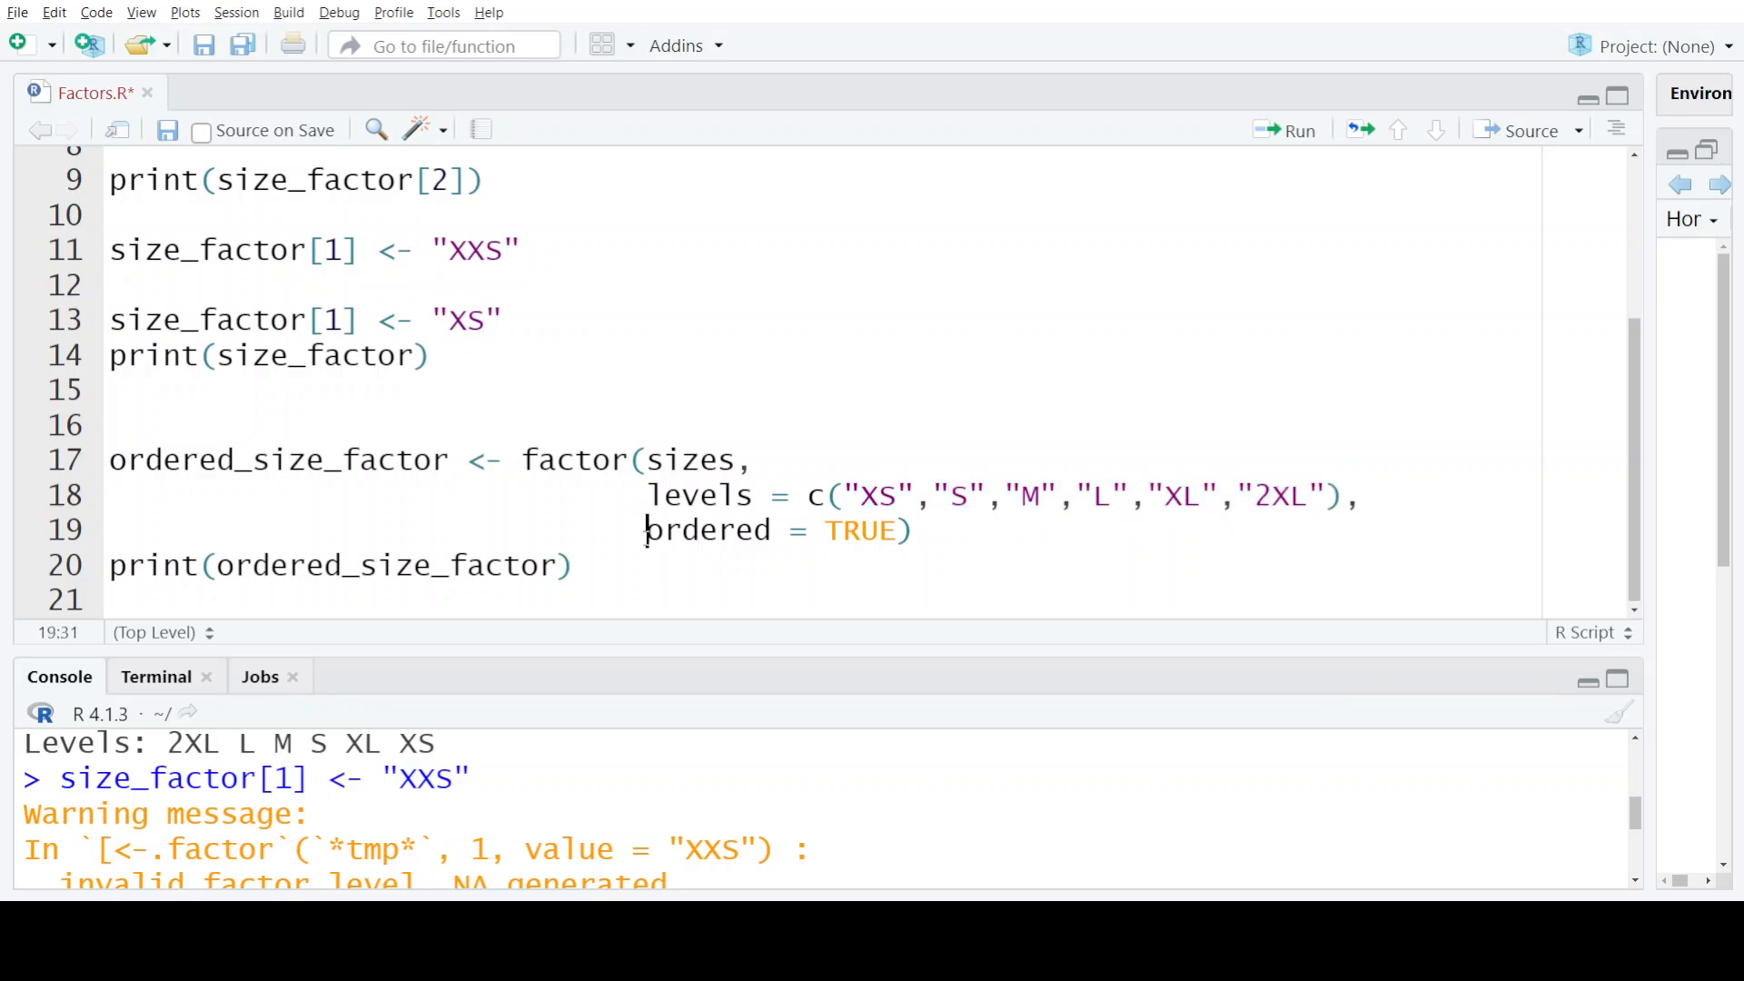
{"action": "left_click_drag", "start_coordinate": [647, 529], "coordinate": [902, 530]}
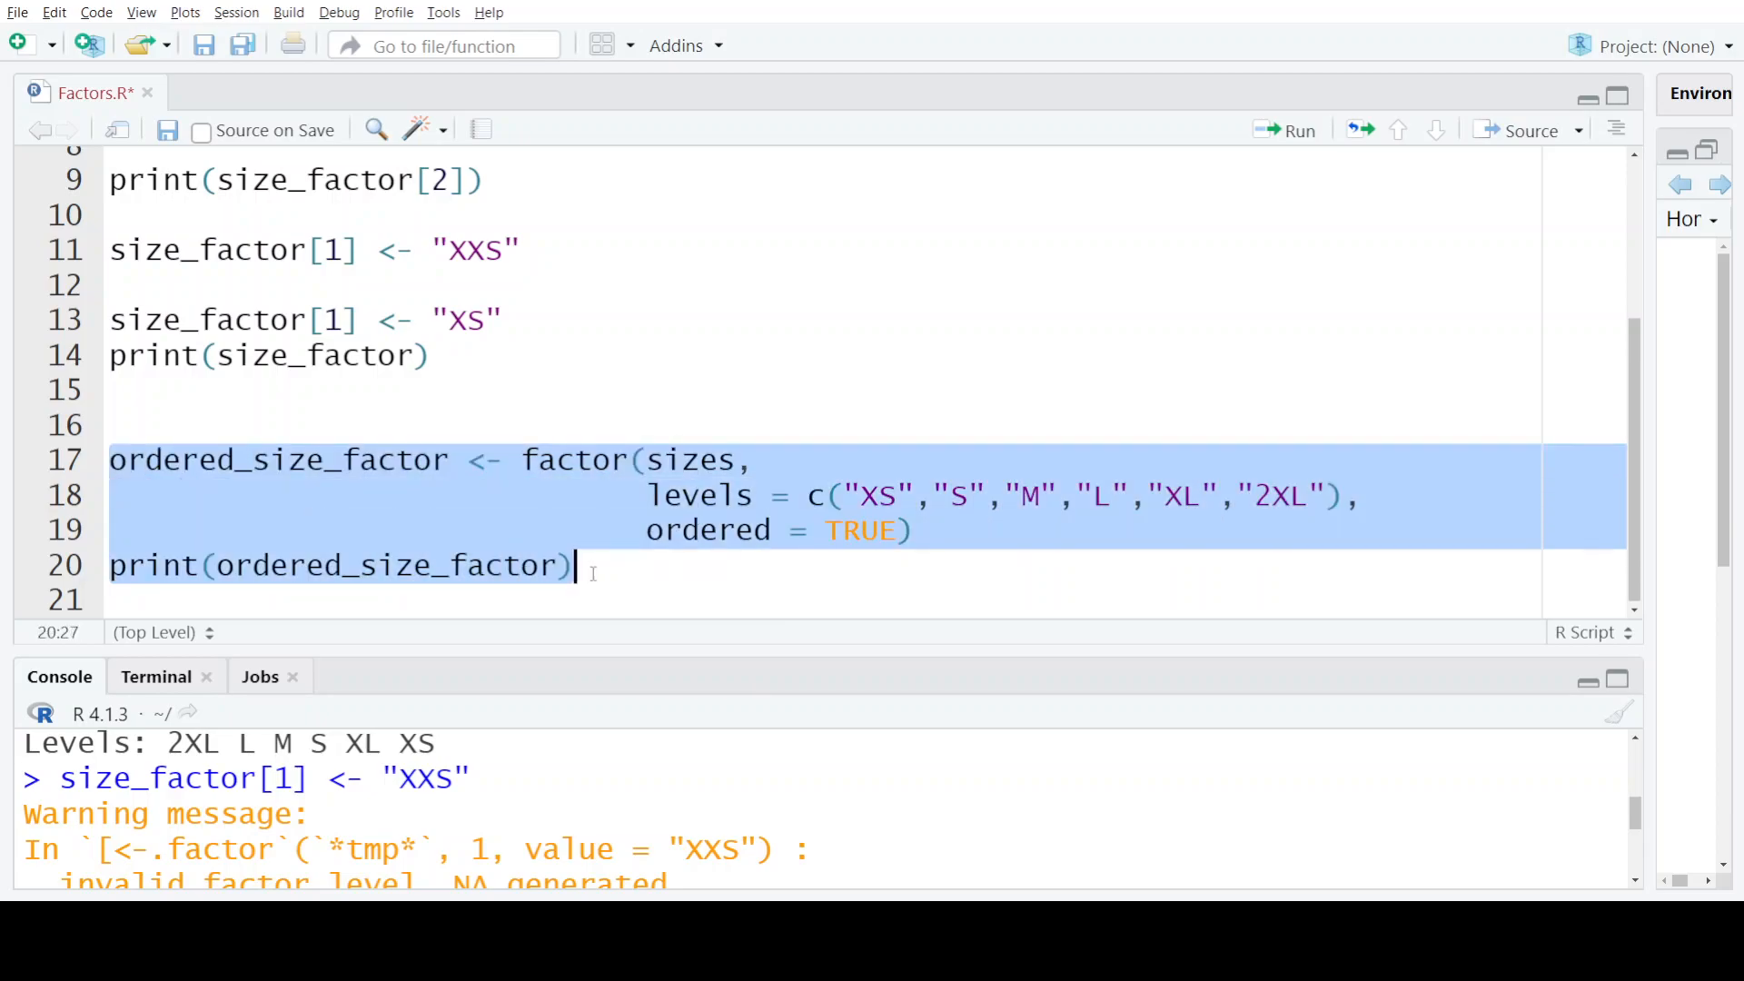
Step: Run lines 17–20 and highlight the ordered levels XS < S < M < L < XL < 2XL
{"action": "left_click", "coordinate": [1286, 130]}
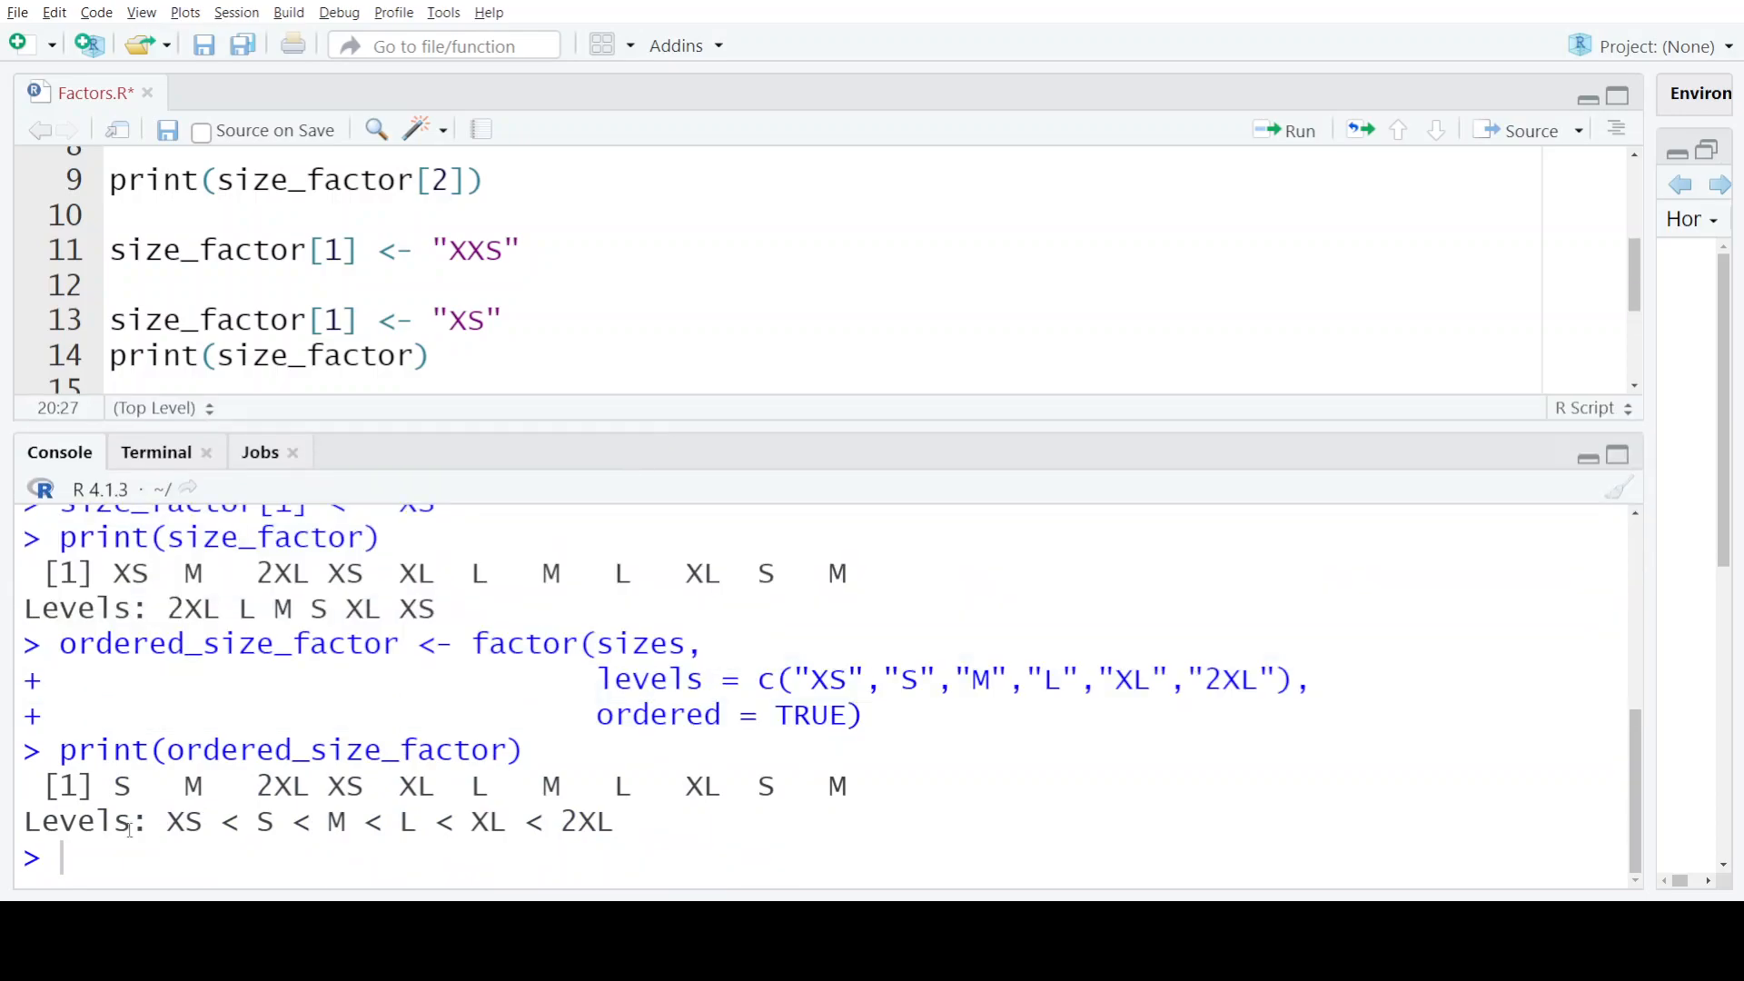
{"action": "left_click_drag", "start_coordinate": [111, 785], "coordinate": [454, 784]}
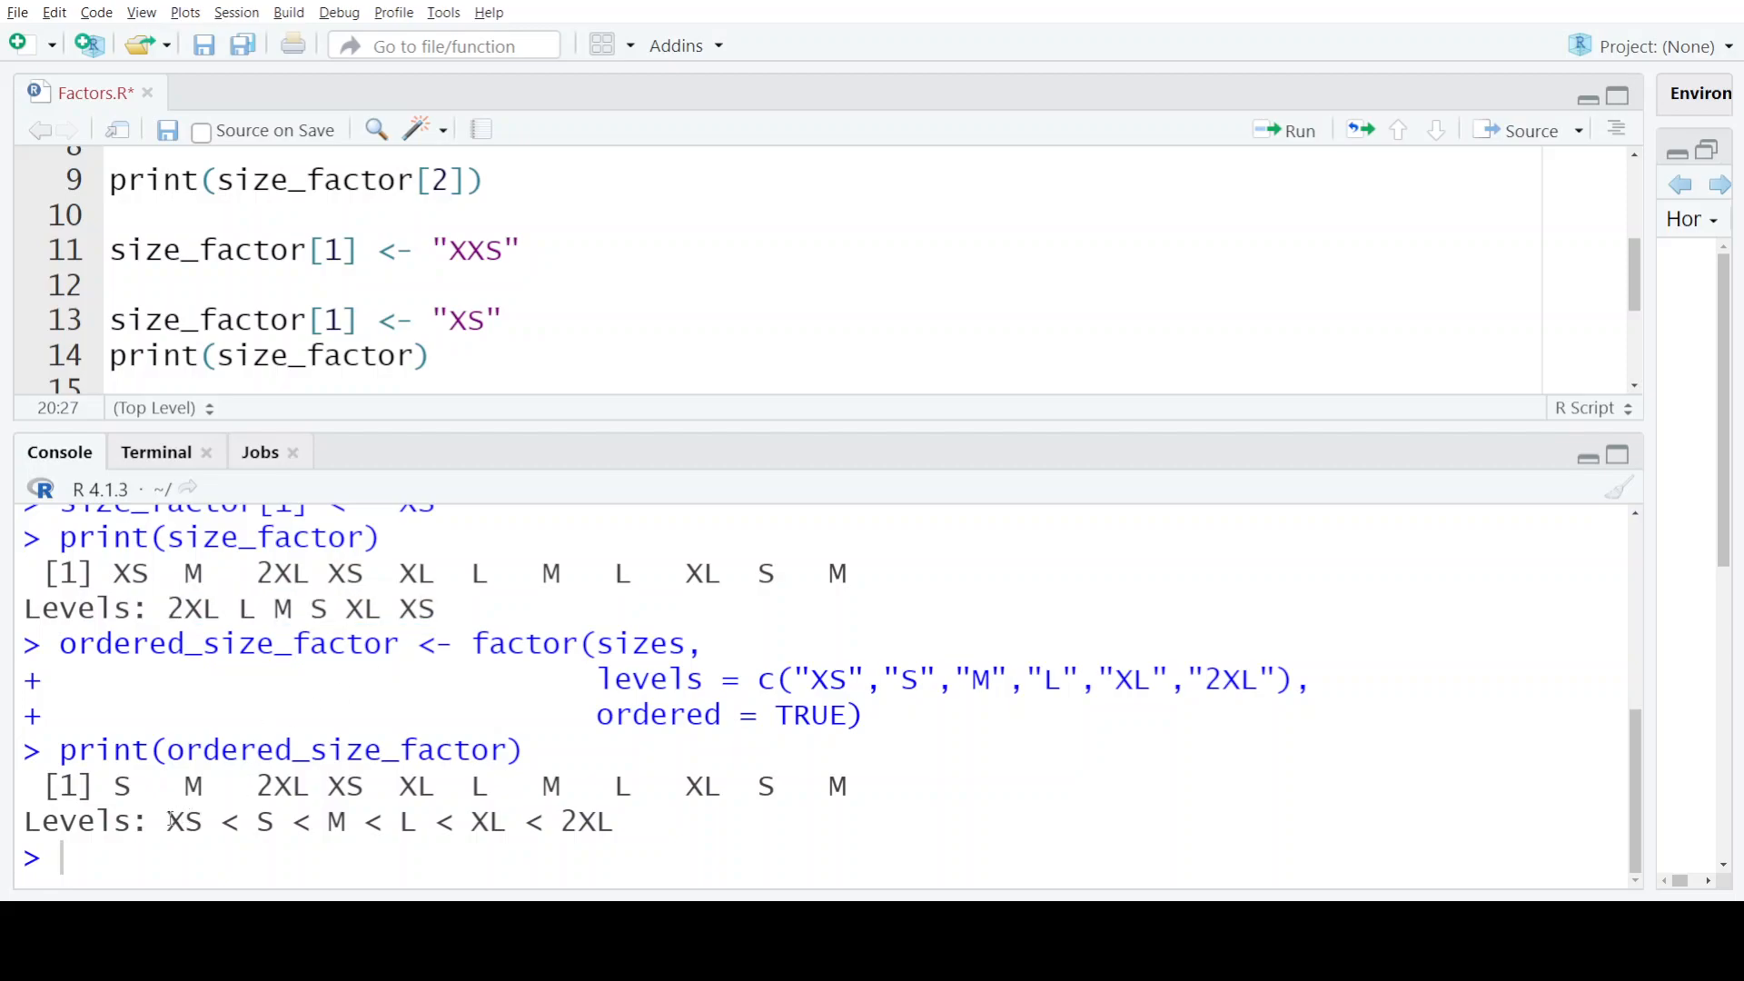
{"action": "left_click_drag", "start_coordinate": [165, 822], "coordinate": [611, 821]}
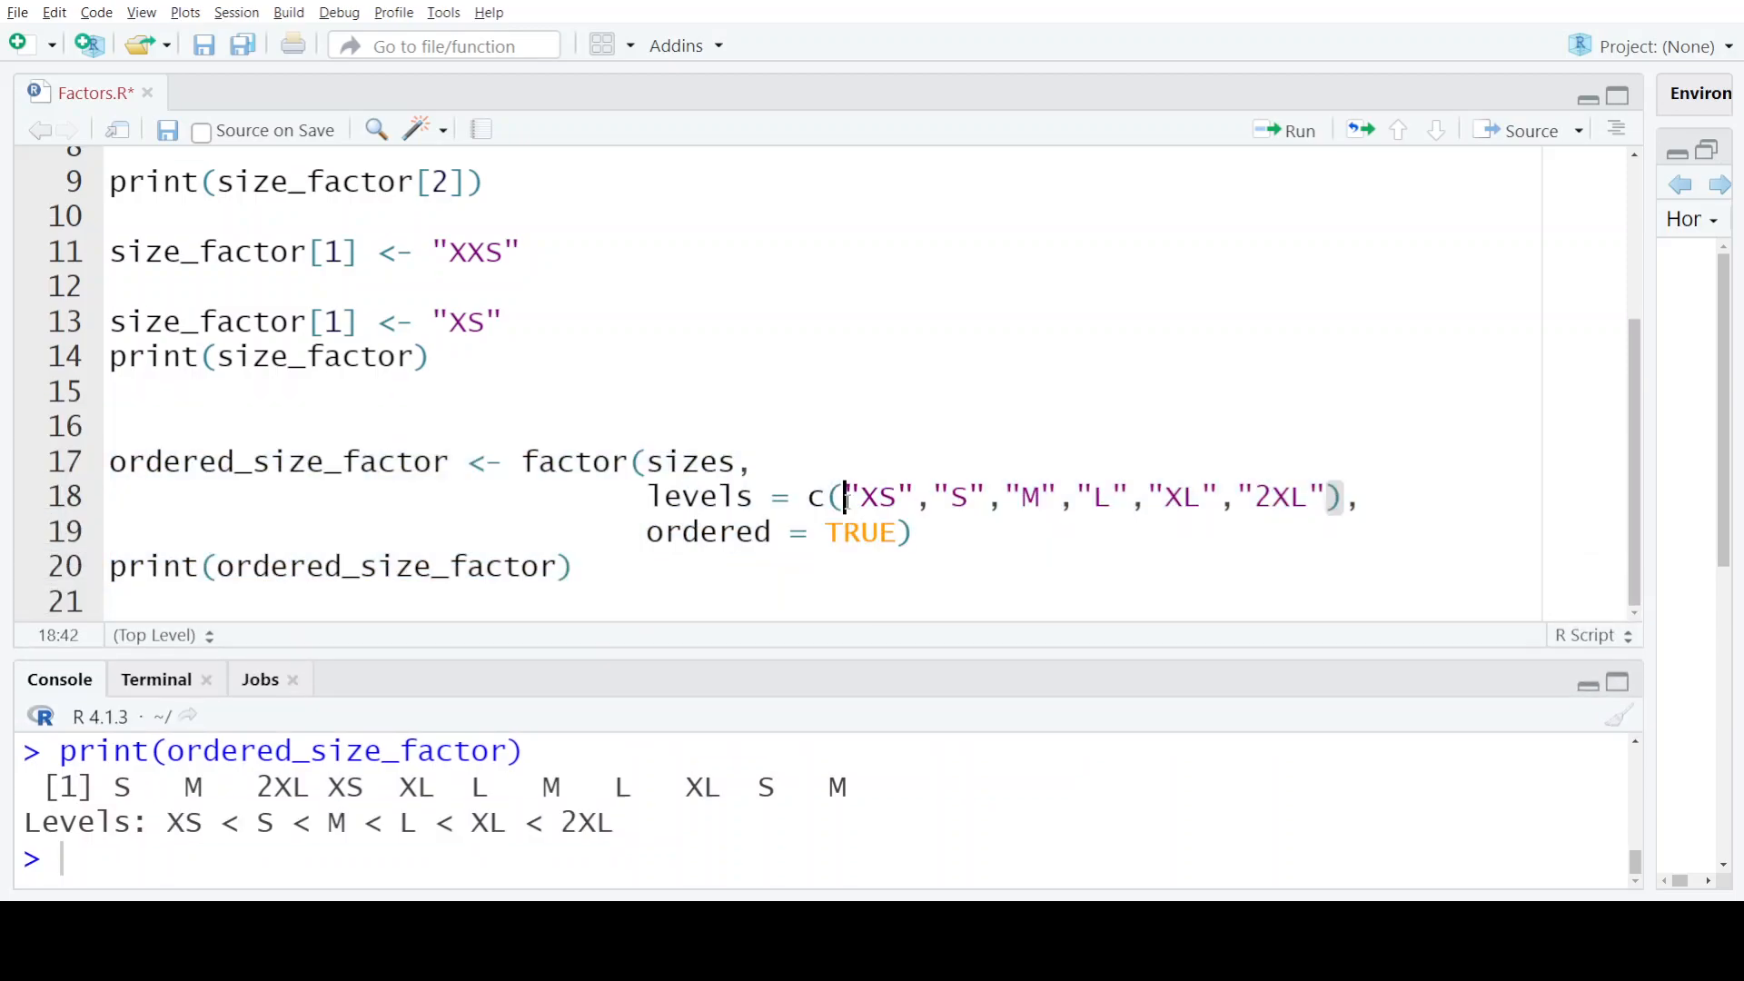
{"action": "left_click_drag", "start_coordinate": [847, 496], "coordinate": [1312, 496]}
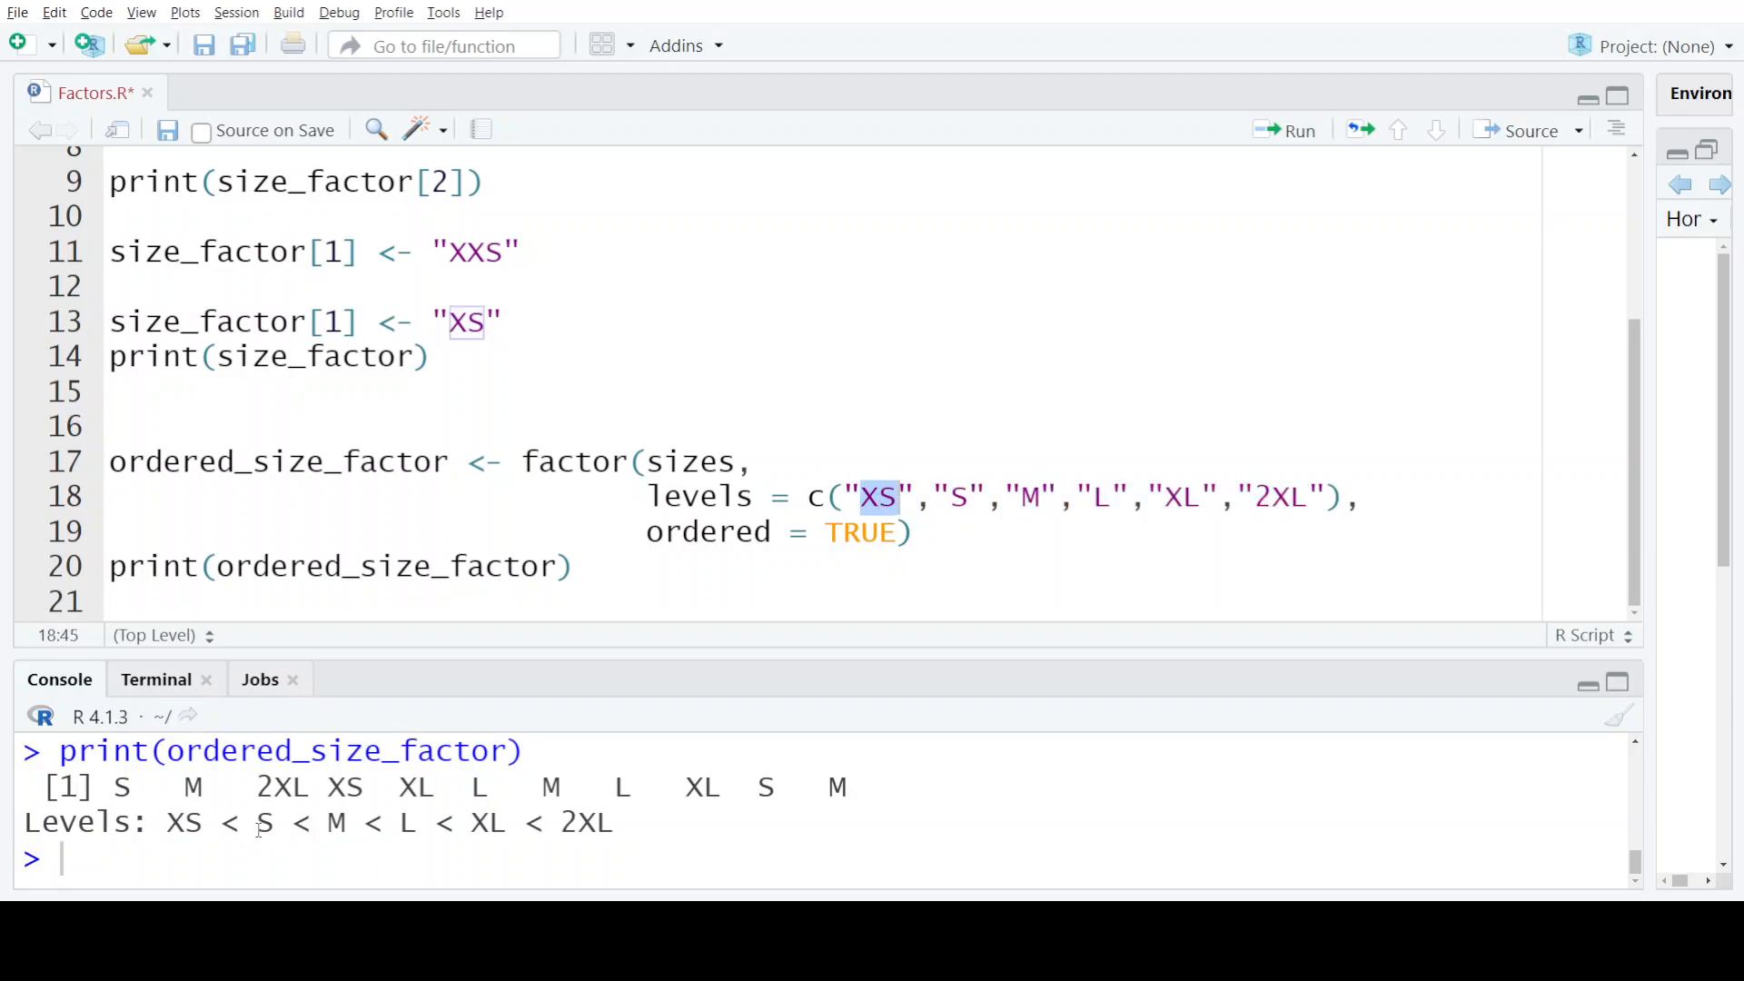
{"action": "left_click_drag", "start_coordinate": [258, 822], "coordinate": [601, 822]}
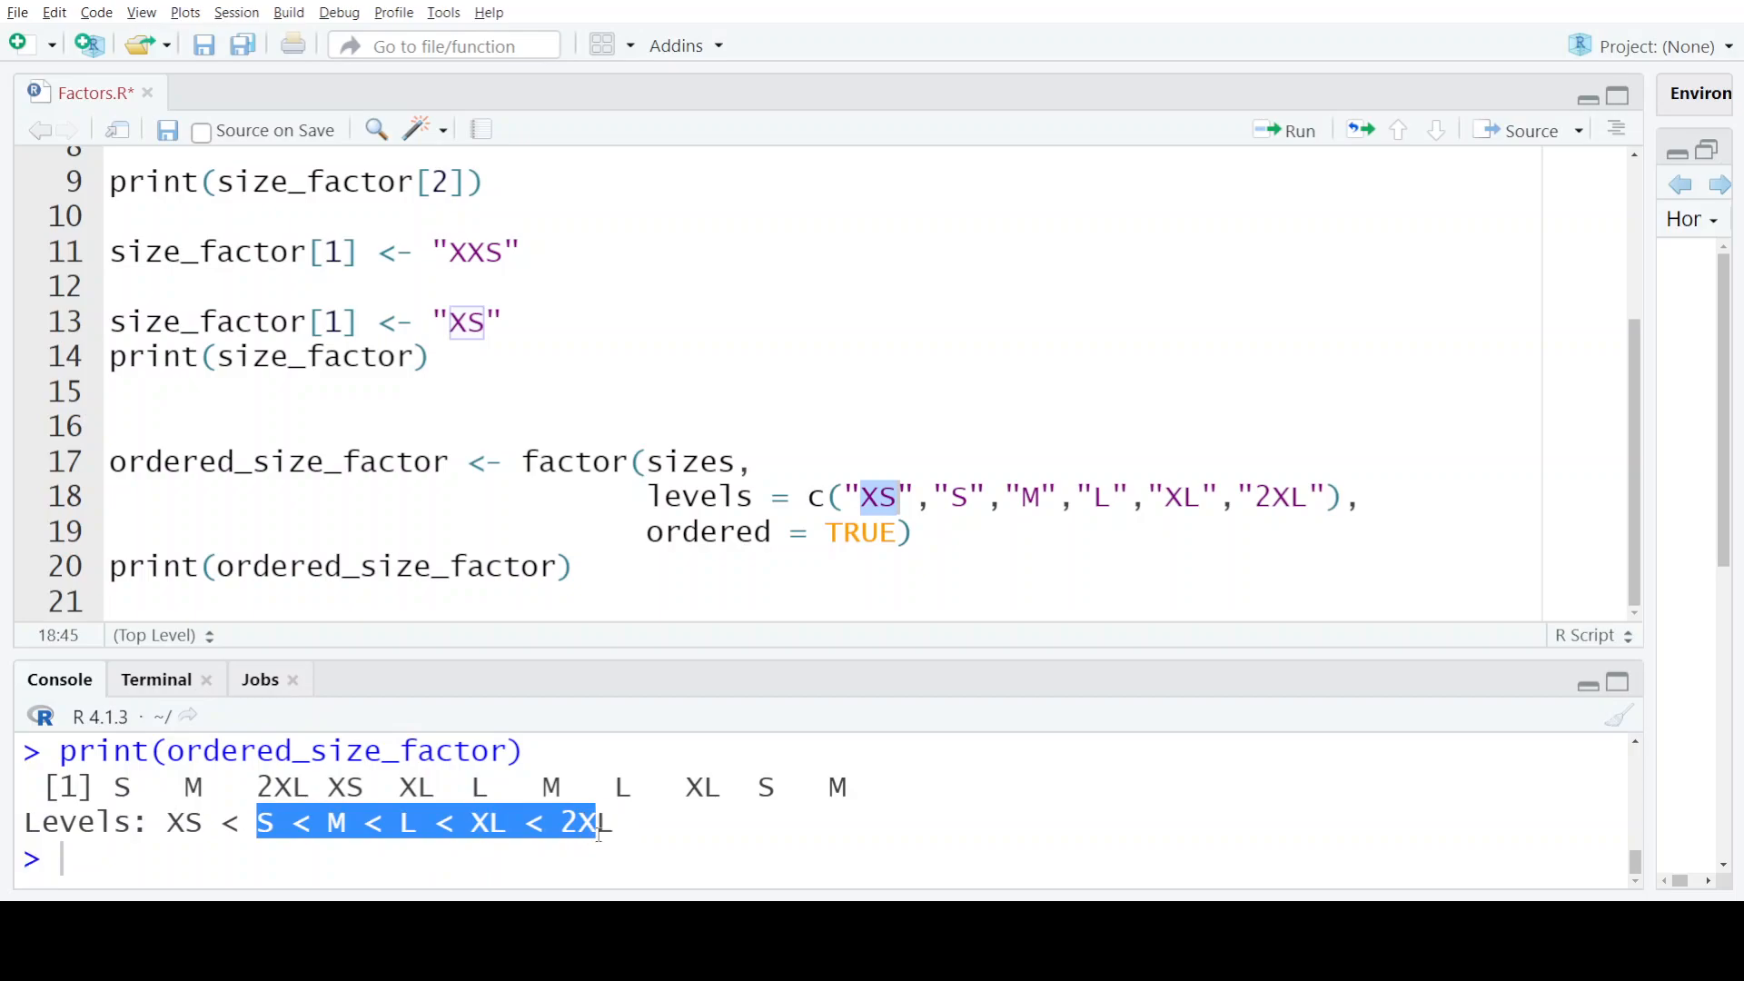